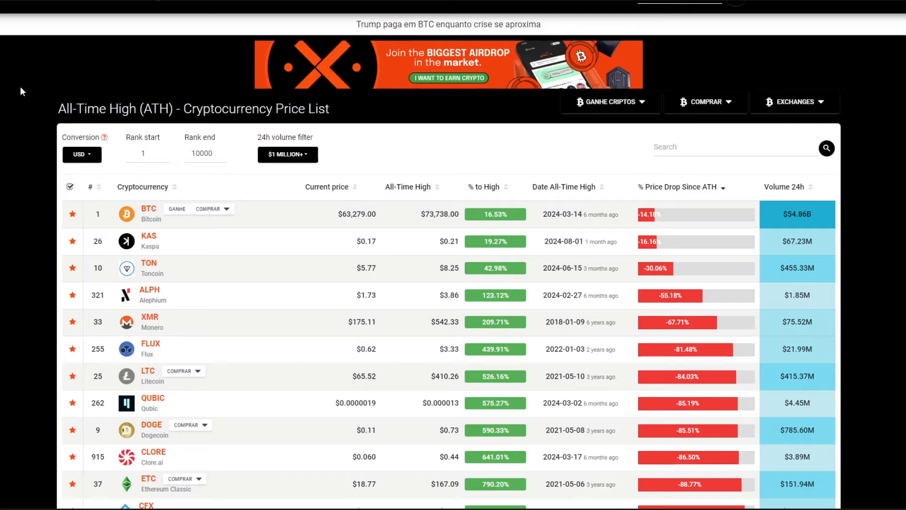
pyautogui.moveTo(30, 80)
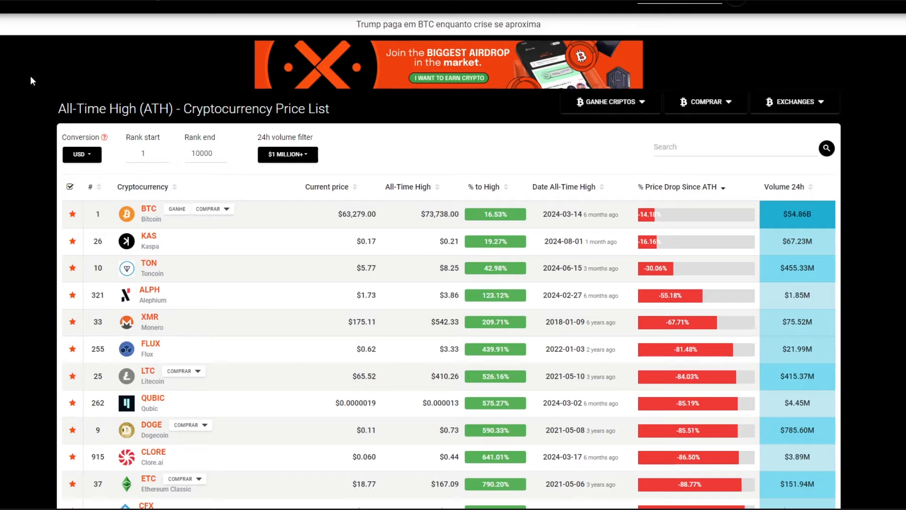
pyautogui.moveTo(72, 72)
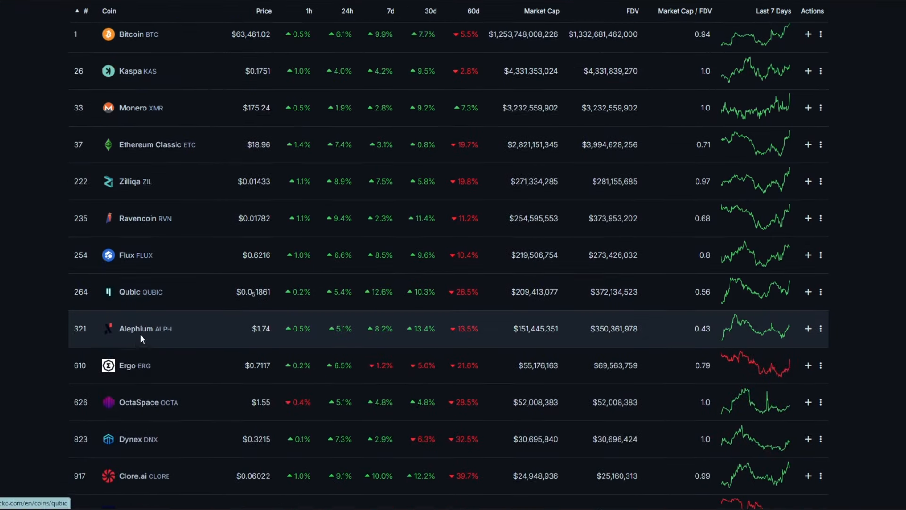
# - Scroll the Coins list and open Ravencoin's price page with its all-time chart
pyautogui.scroll(-3)
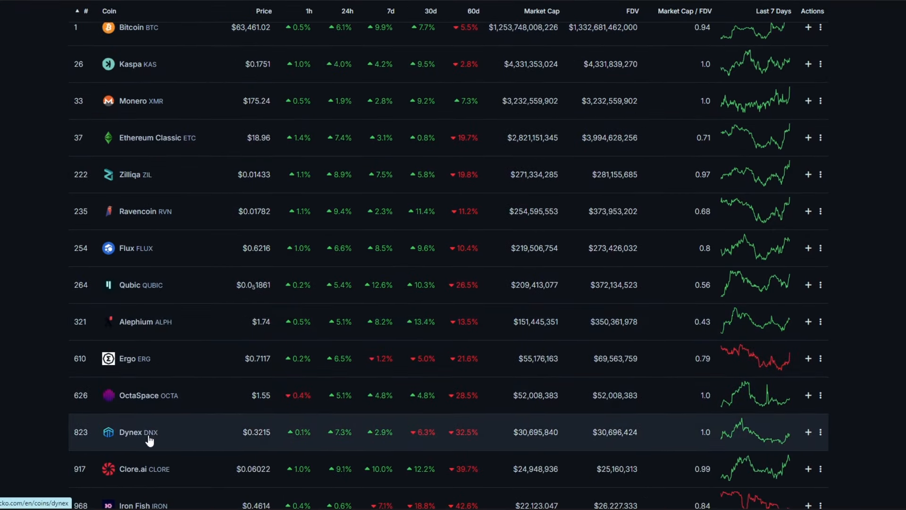
pyautogui.moveTo(196, 433)
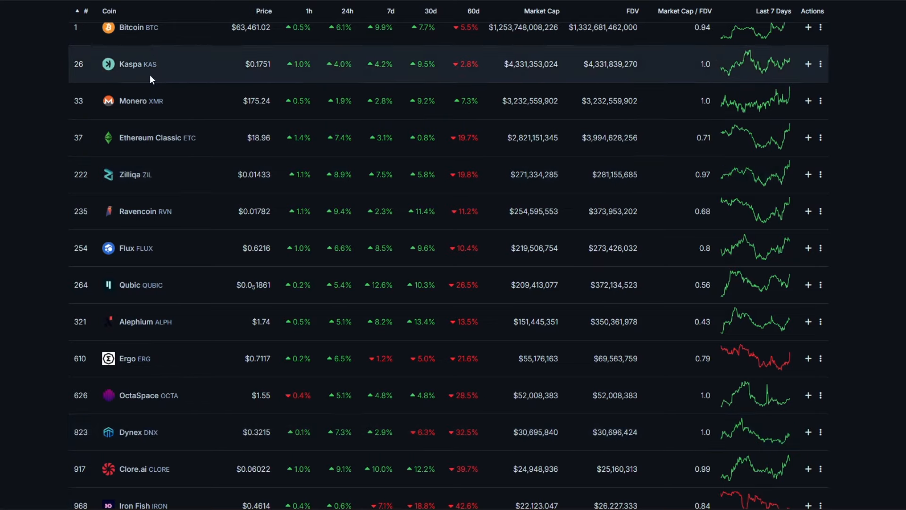
pyautogui.scroll(-3)
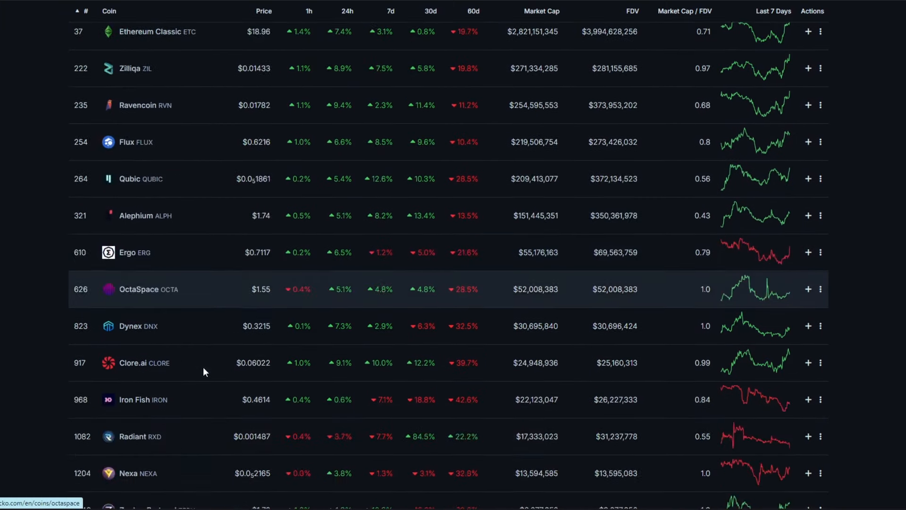
pyautogui.scroll(-3)
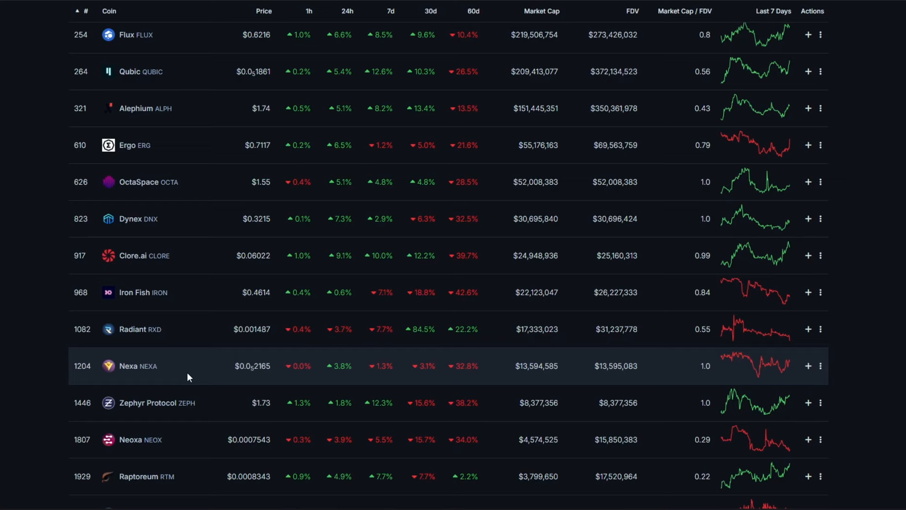
pyautogui.moveTo(192, 378)
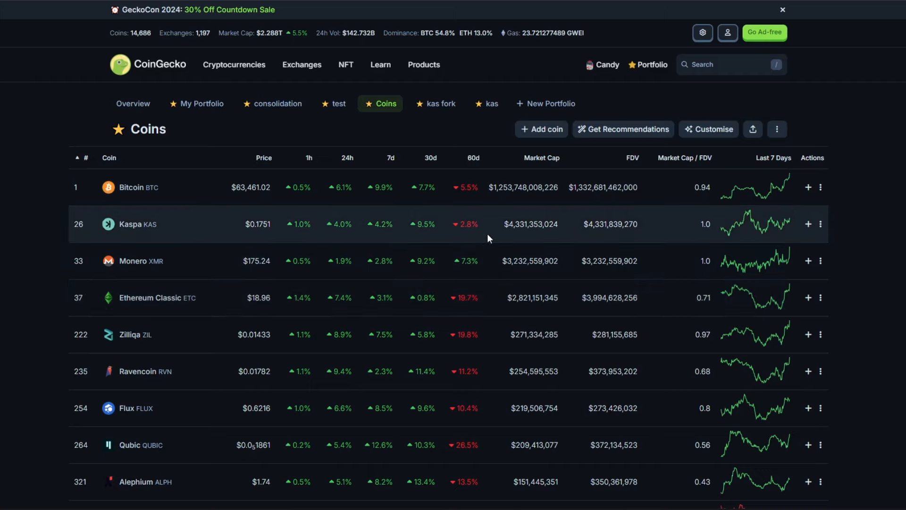
pyautogui.click(145, 371)
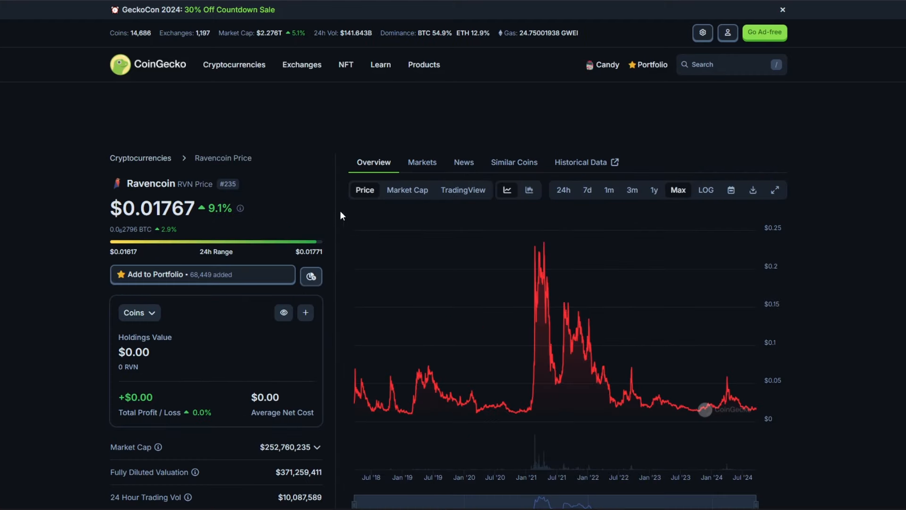
pyautogui.moveTo(340, 214)
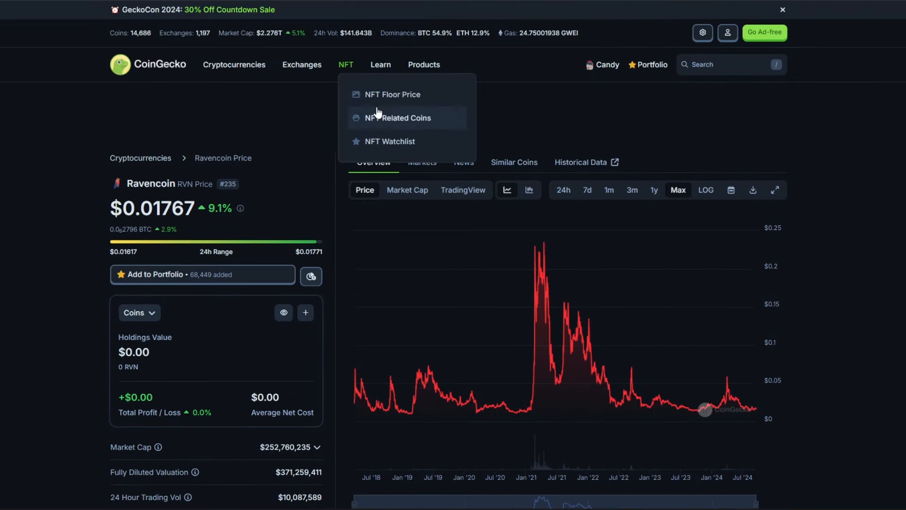
pyautogui.moveTo(312, 106)
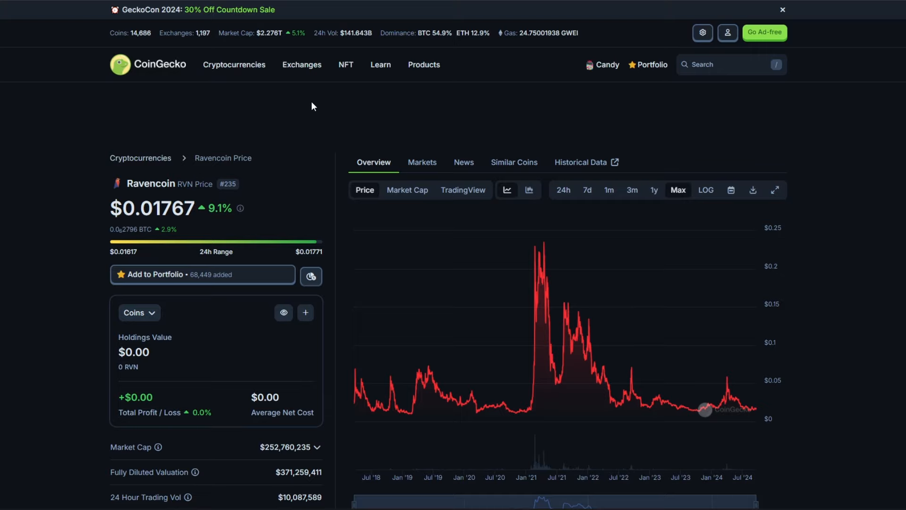
pyautogui.moveTo(332, 119)
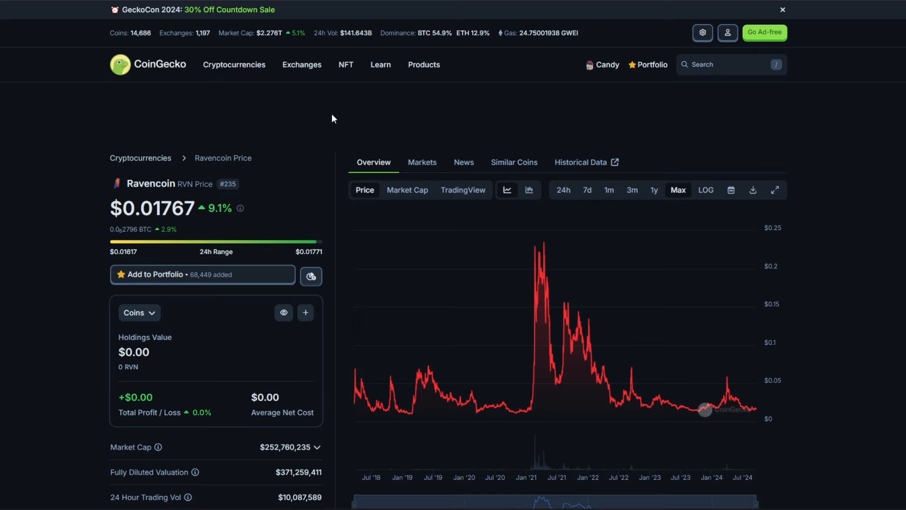
pyautogui.moveTo(538, 330)
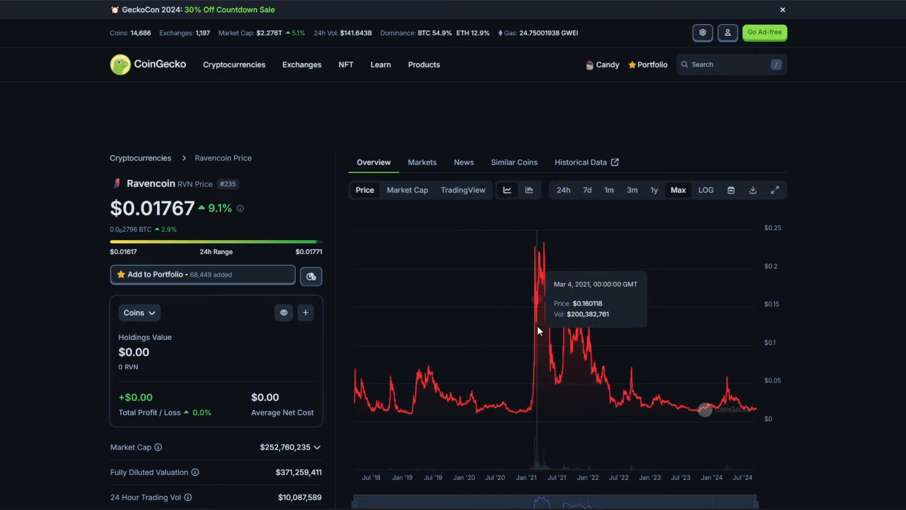
pyautogui.moveTo(537, 328)
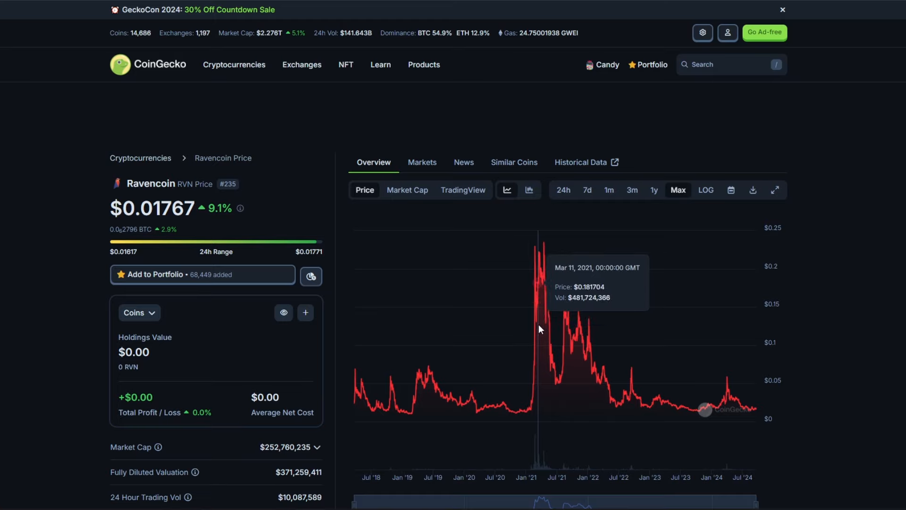
pyautogui.moveTo(644, 335)
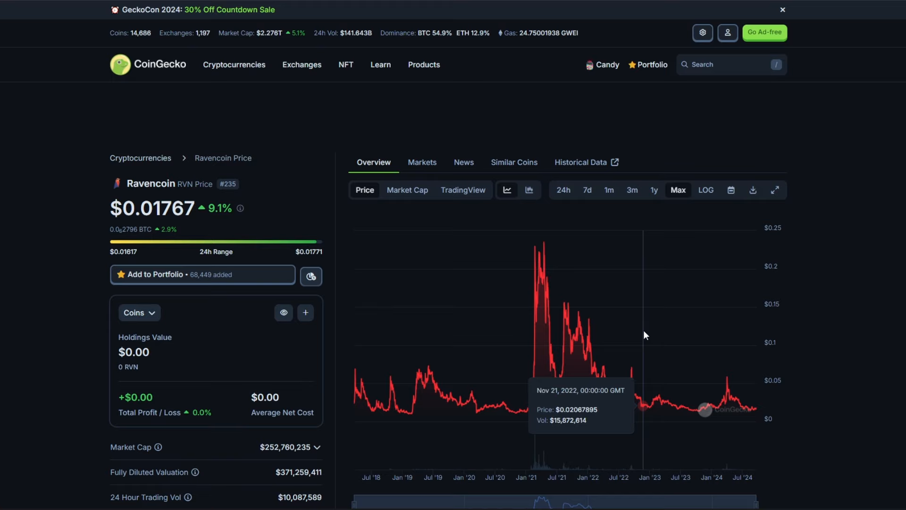
pyautogui.moveTo(654, 337)
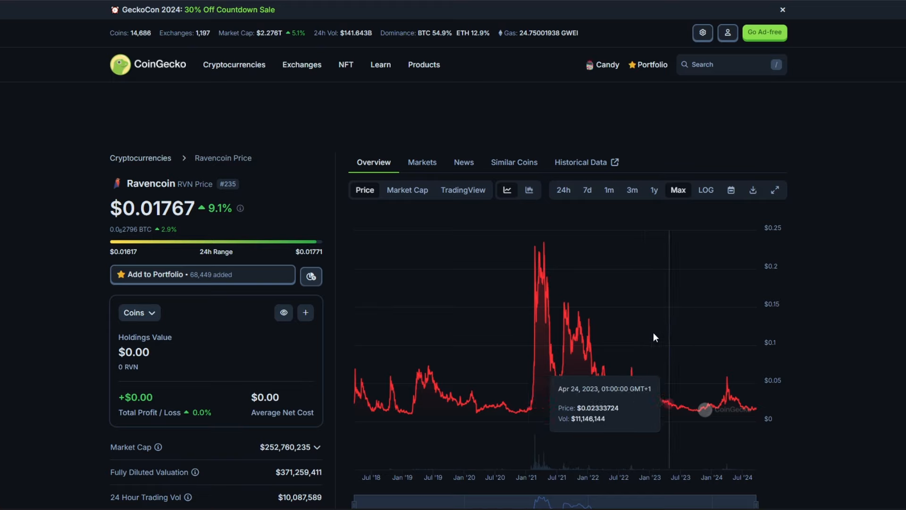
pyautogui.moveTo(560, 237)
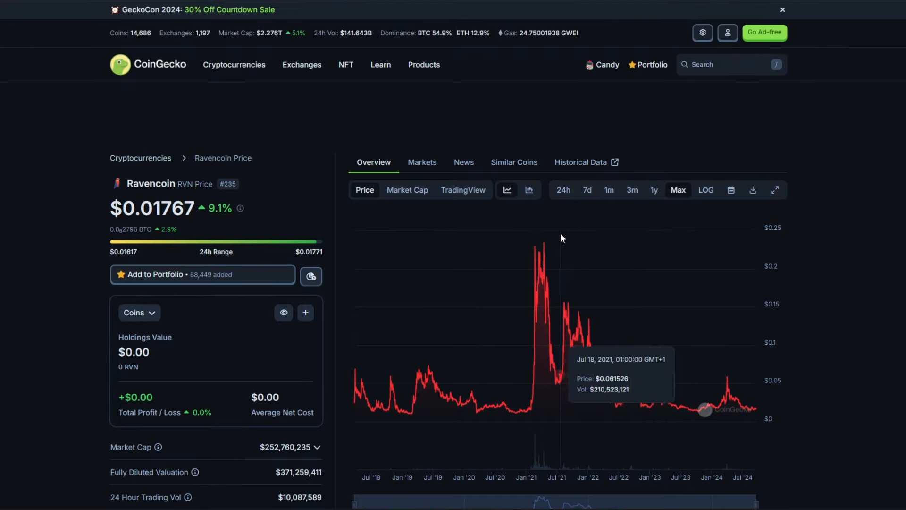
pyautogui.moveTo(397, 270)
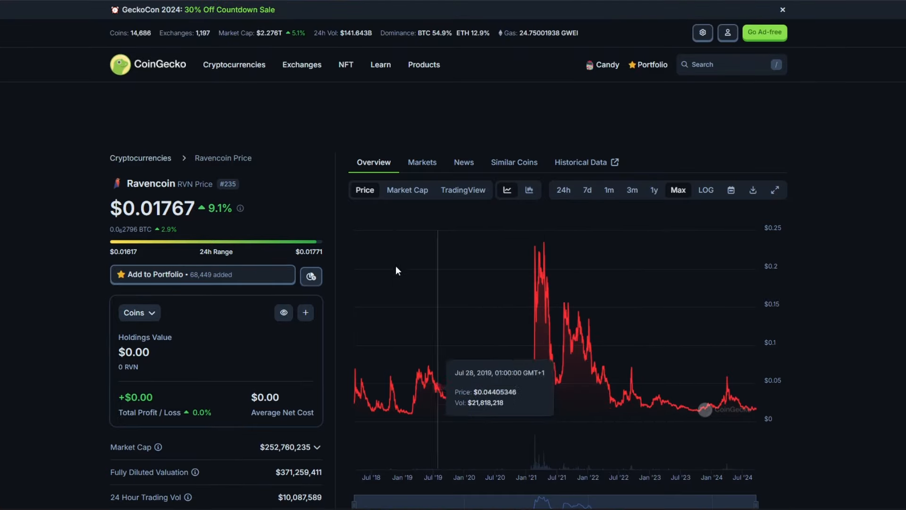
pyautogui.moveTo(579, 329)
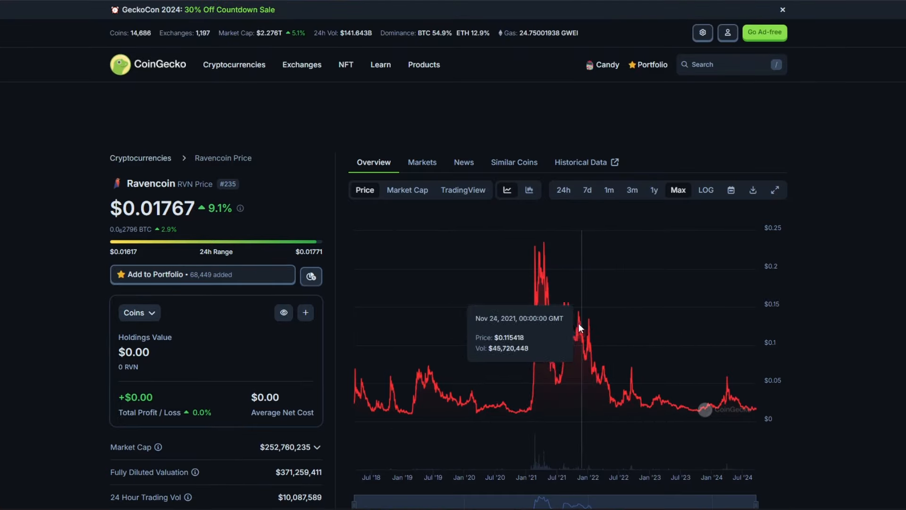
pyautogui.moveTo(546, 258)
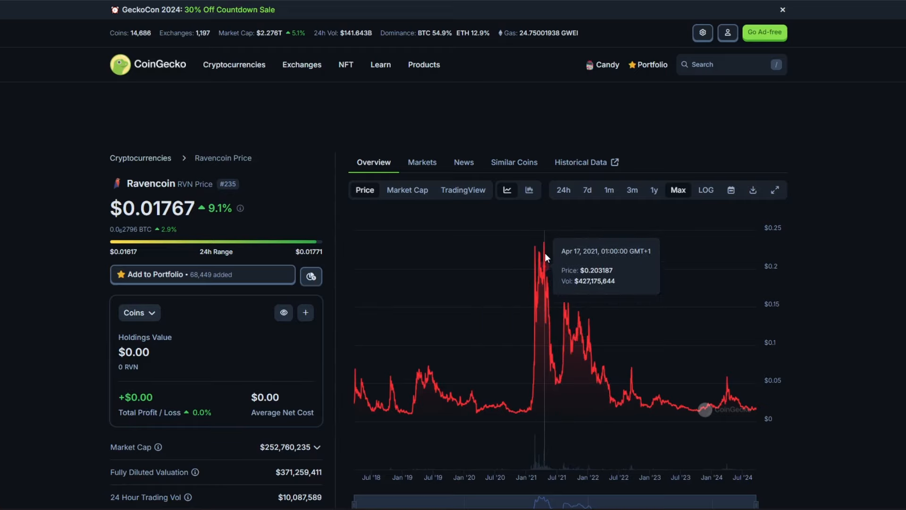
pyautogui.moveTo(543, 259)
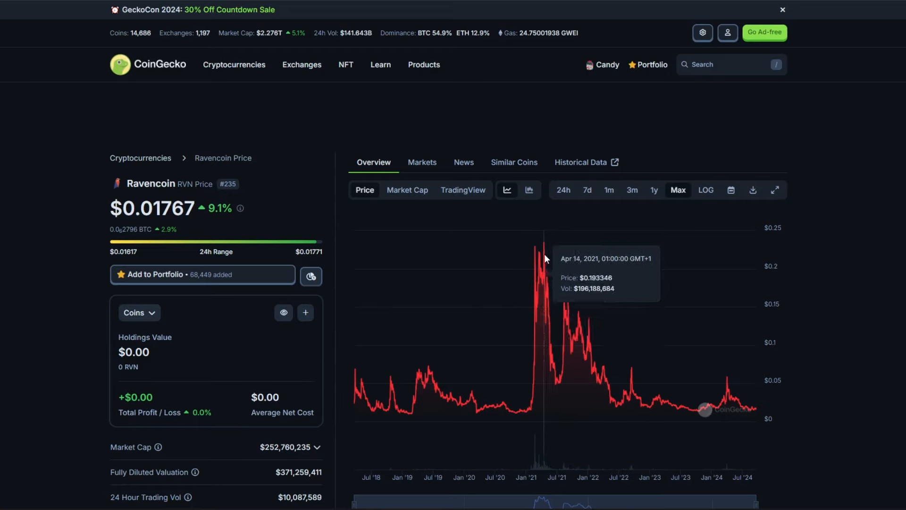
pyautogui.moveTo(546, 243)
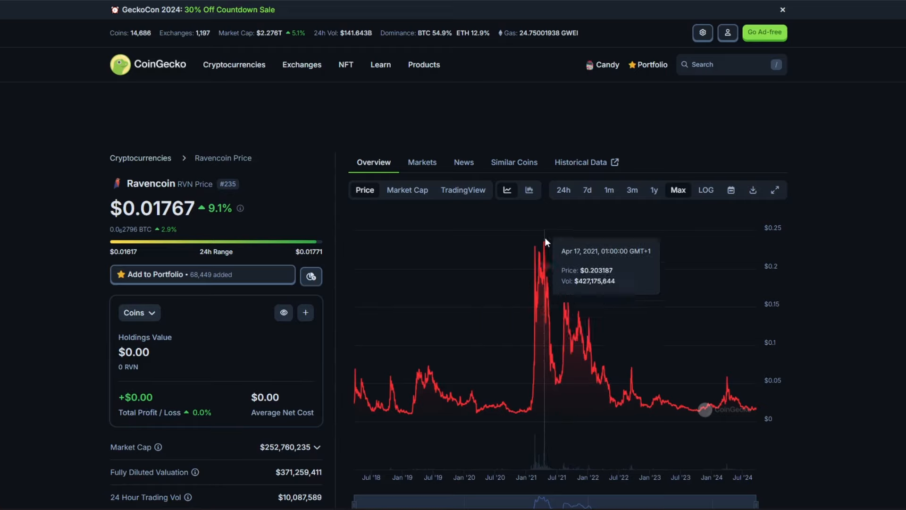
pyautogui.moveTo(755, 385)
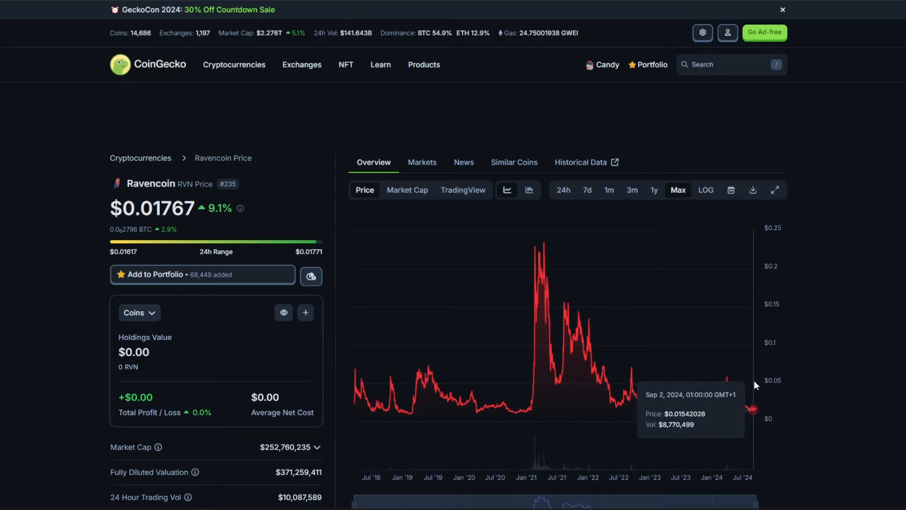
pyautogui.moveTo(728, 379)
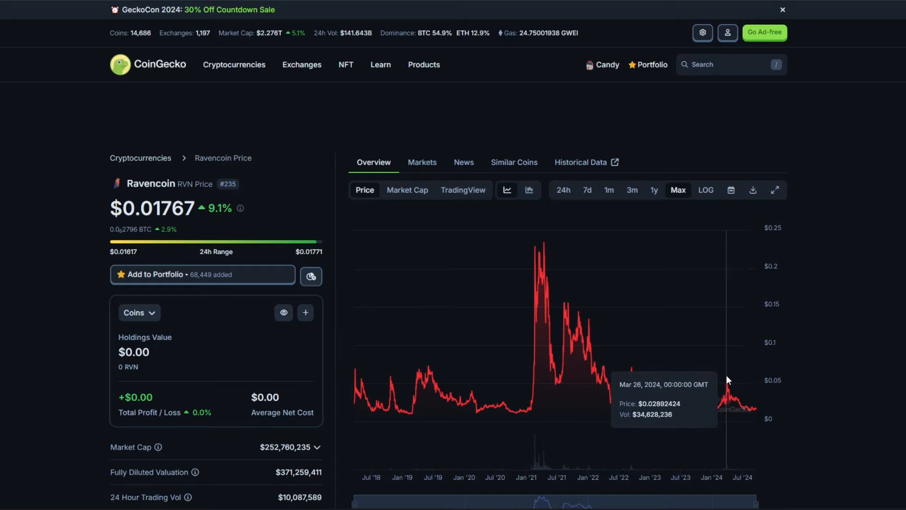
pyautogui.moveTo(731, 381)
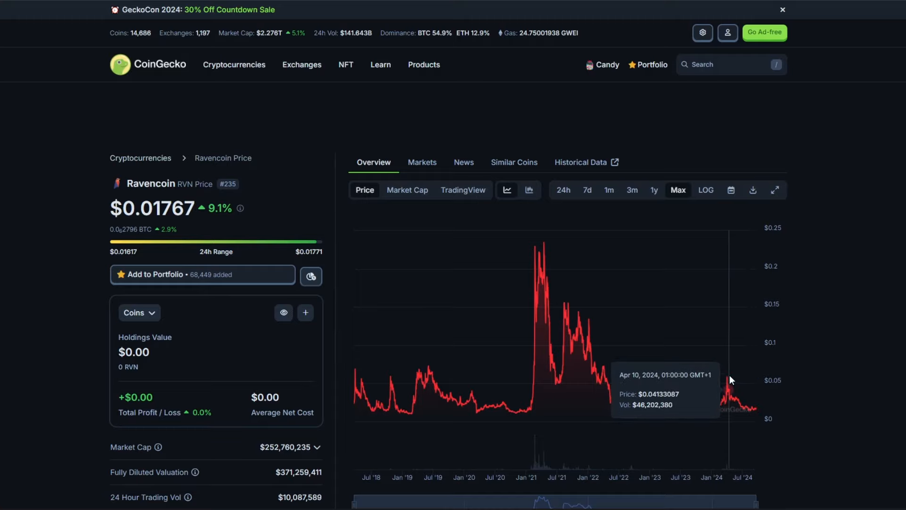
pyautogui.moveTo(729, 378)
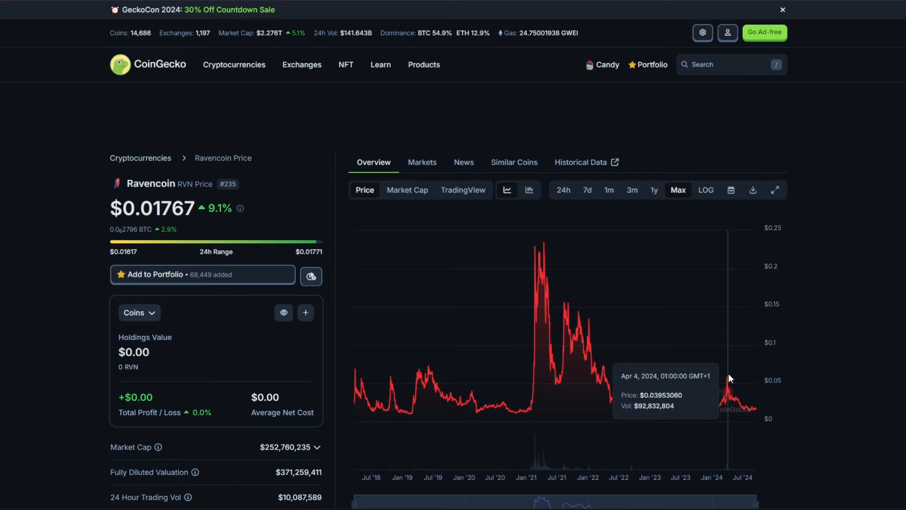
pyautogui.moveTo(727, 379)
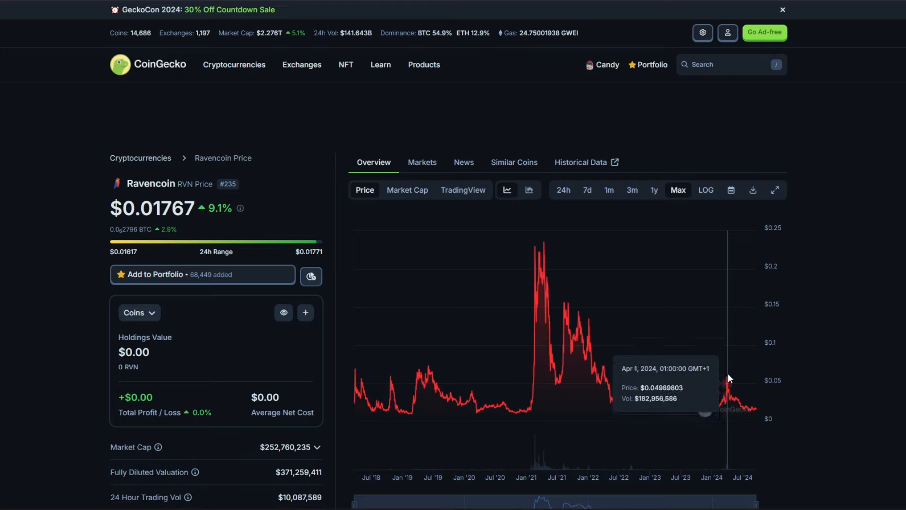
pyautogui.moveTo(805, 360)
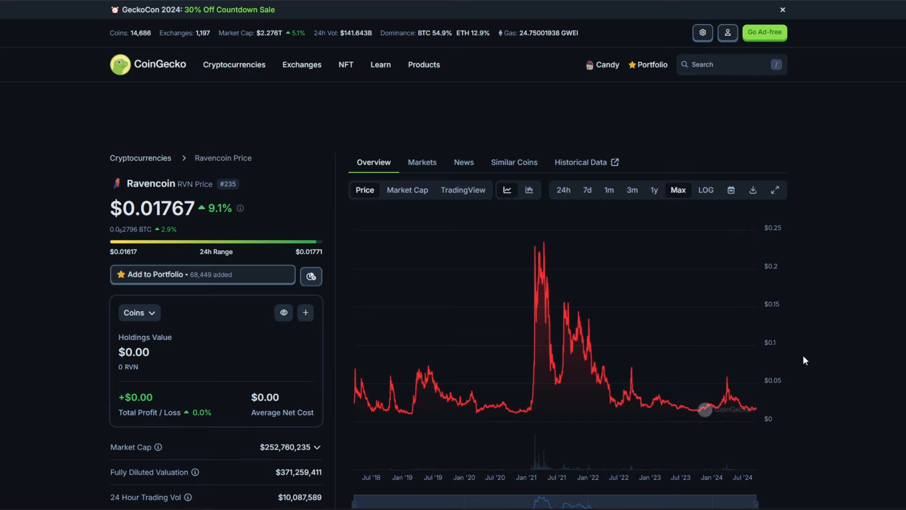
pyautogui.moveTo(793, 357)
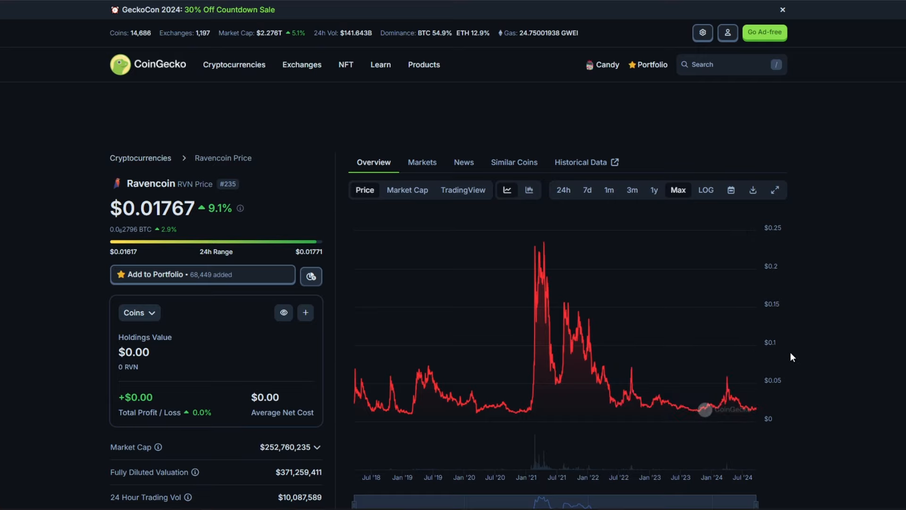
pyautogui.moveTo(754, 408)
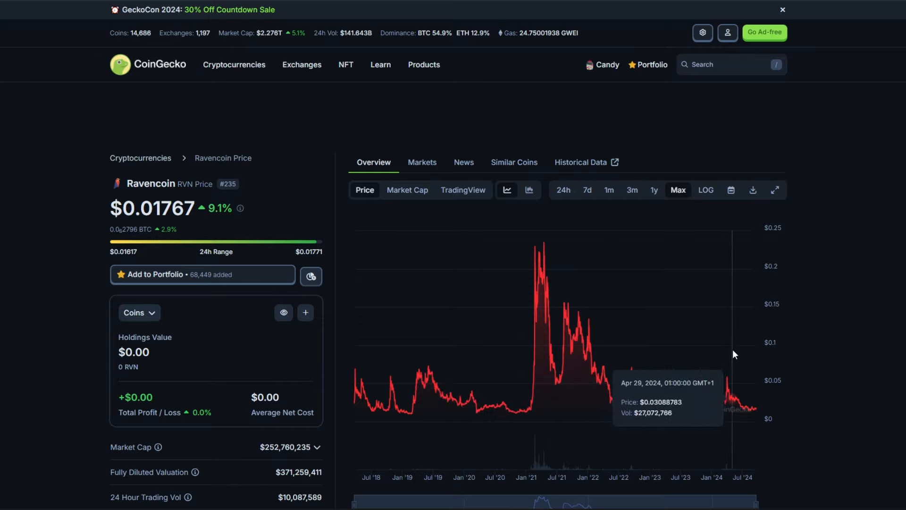
pyautogui.moveTo(742, 364)
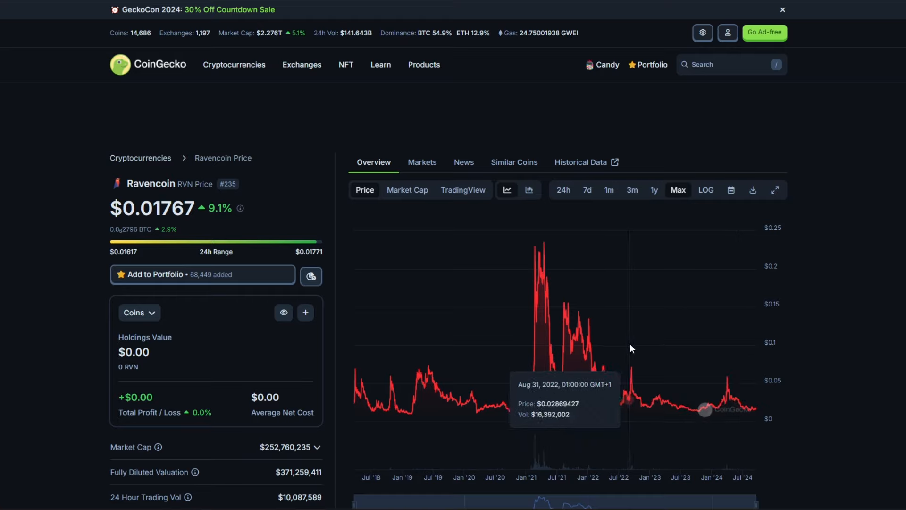
pyautogui.moveTo(631, 348)
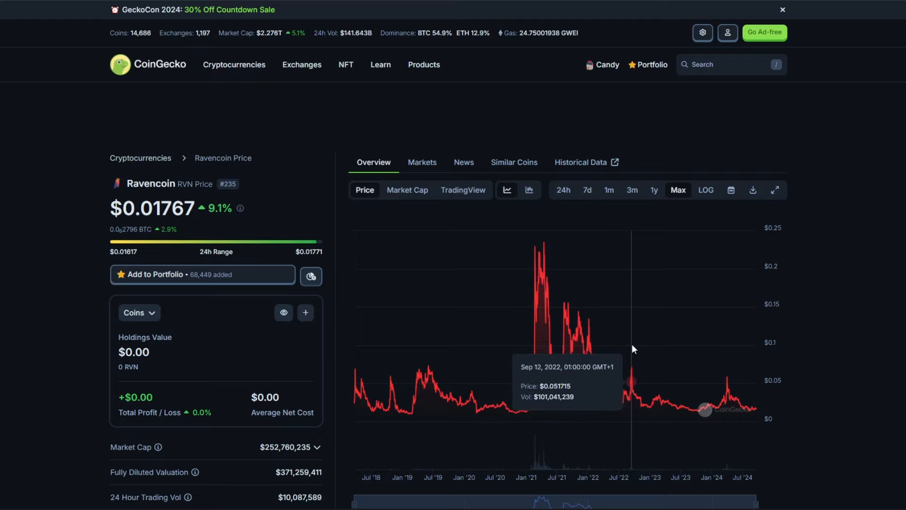
pyautogui.moveTo(731, 373)
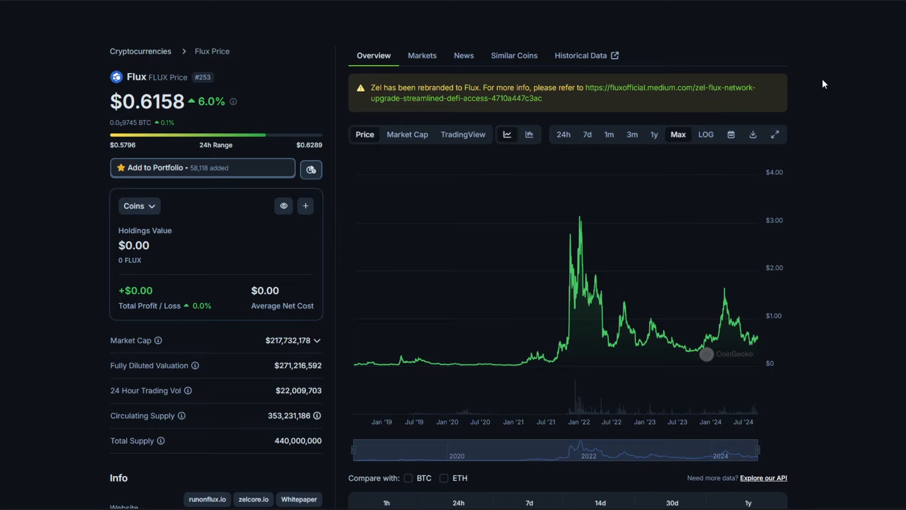
pyautogui.moveTo(780, 81)
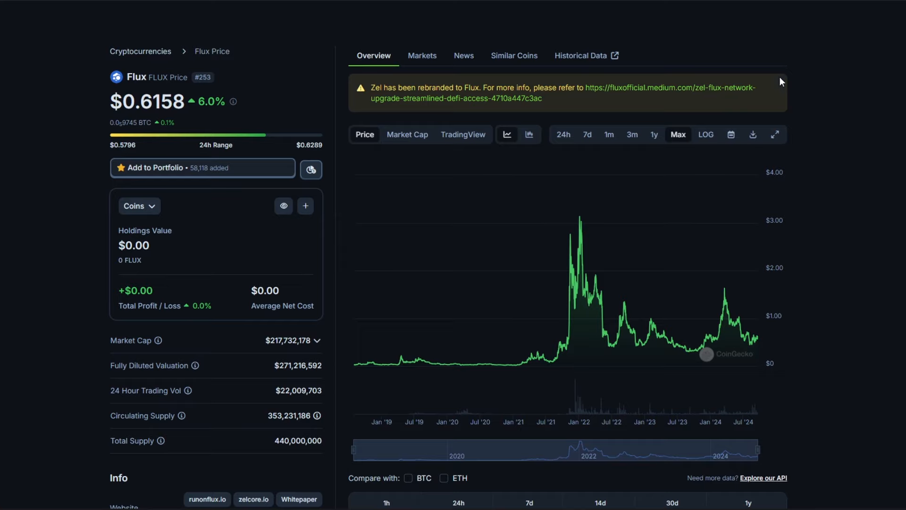
pyautogui.moveTo(805, 90)
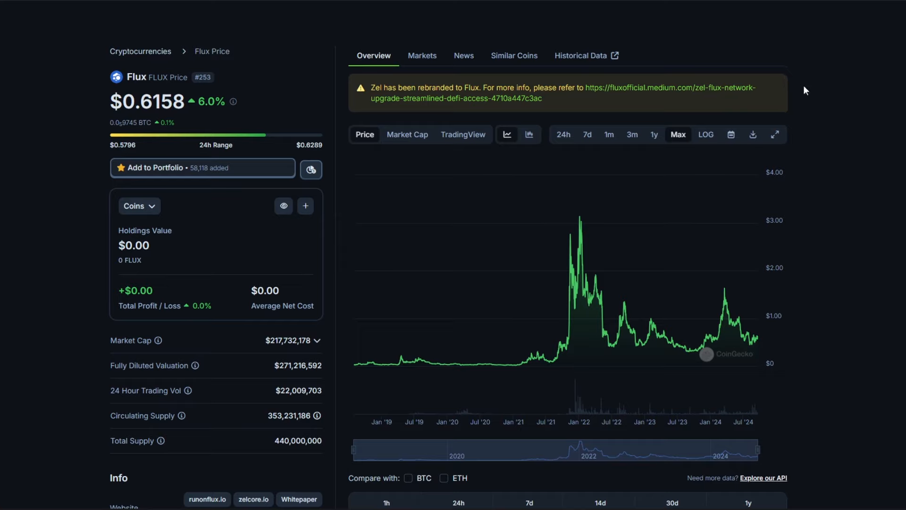
pyautogui.moveTo(763, 80)
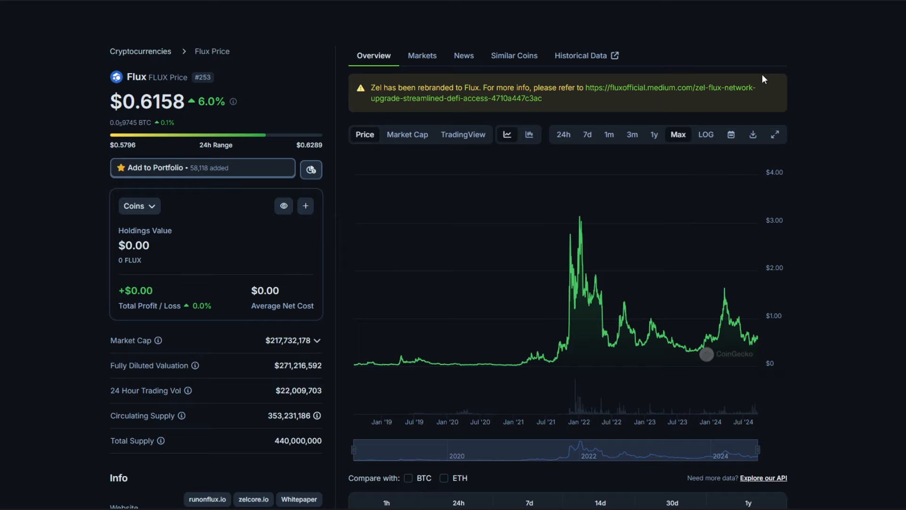
pyautogui.moveTo(776, 276)
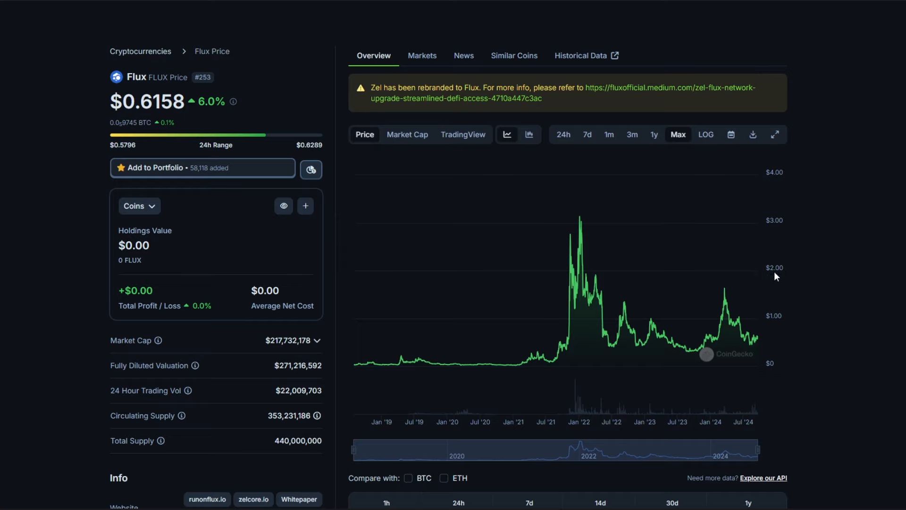
pyautogui.moveTo(732, 324)
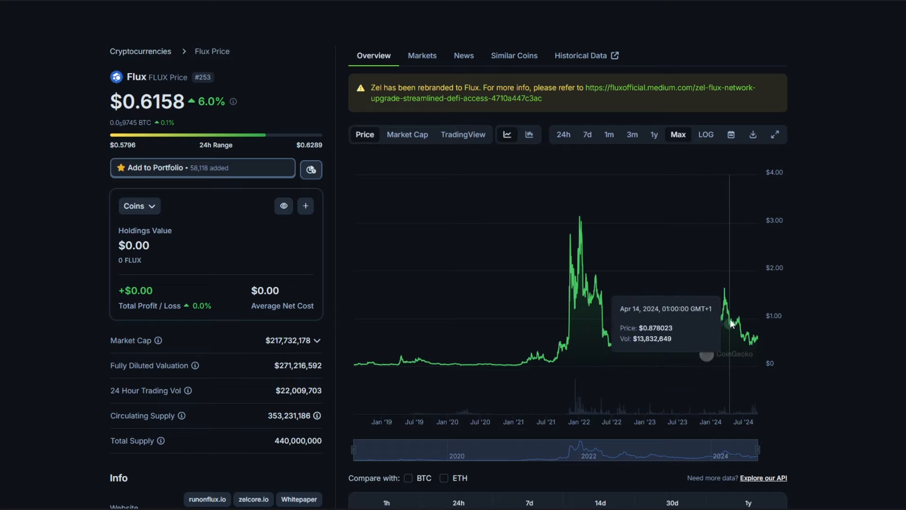
pyautogui.moveTo(727, 292)
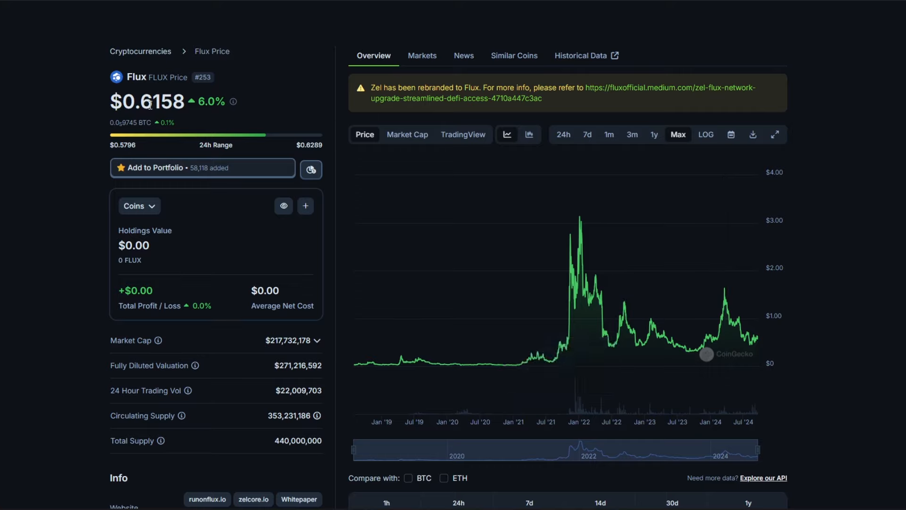
pyautogui.moveTo(576, 224)
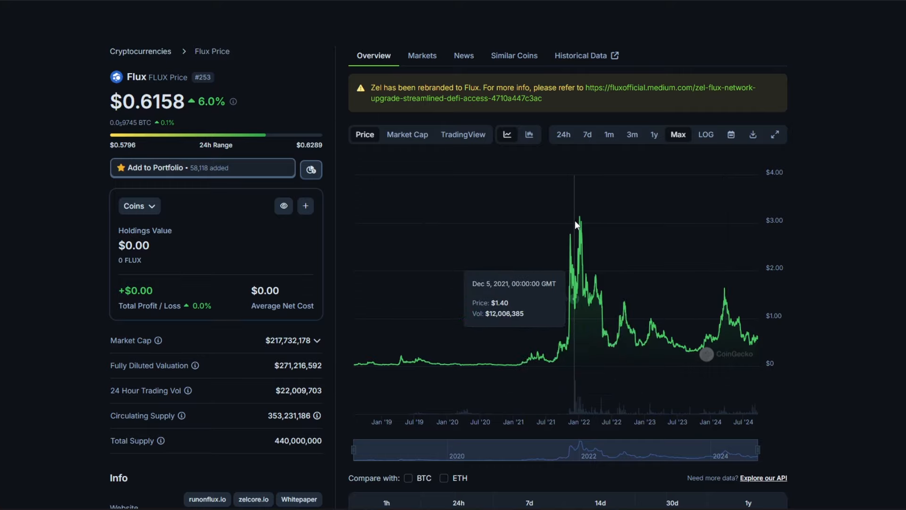
pyautogui.moveTo(580, 224)
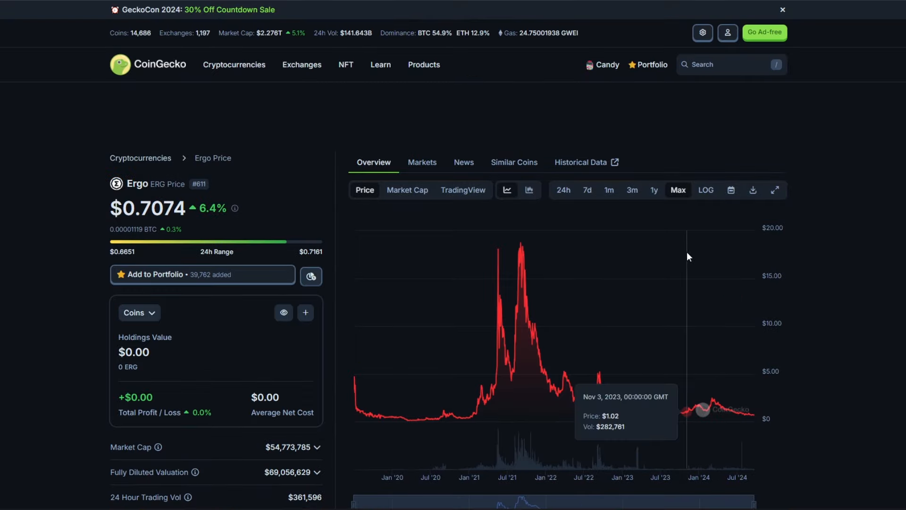
pyautogui.moveTo(614, 260)
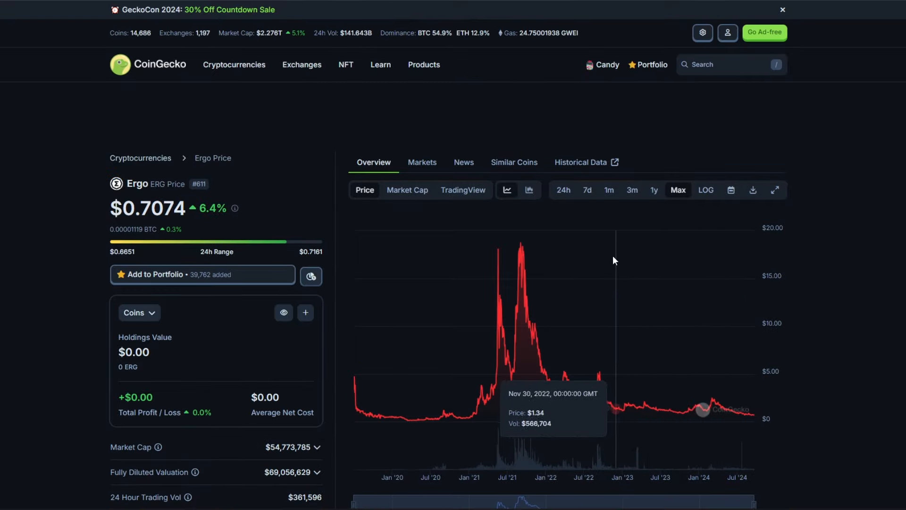
pyautogui.moveTo(701, 267)
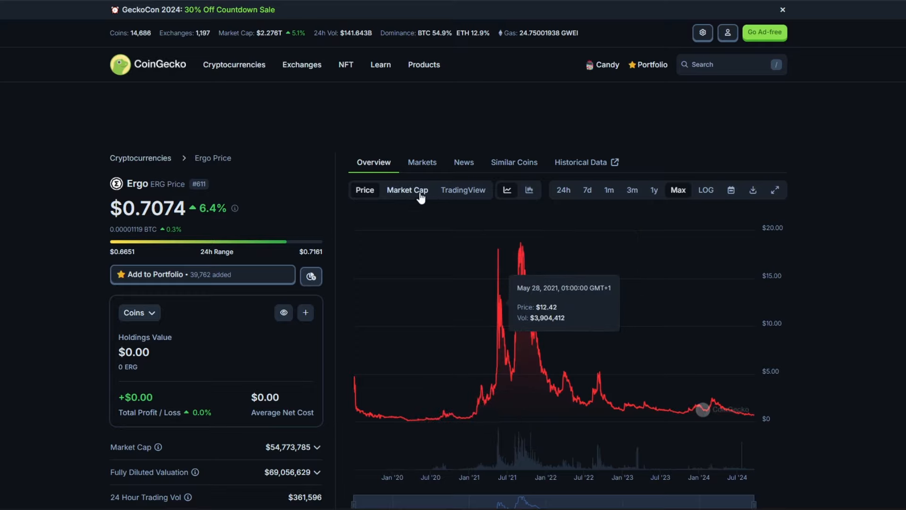
# - Switch Ergo's chart to Market Cap, showing its peak near $800M in mid-2021
pyautogui.click(407, 190)
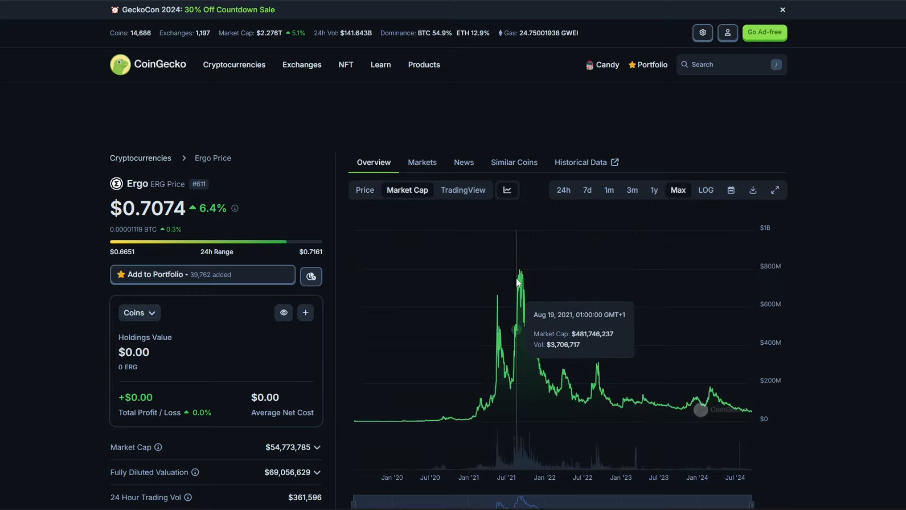
pyautogui.moveTo(519, 282)
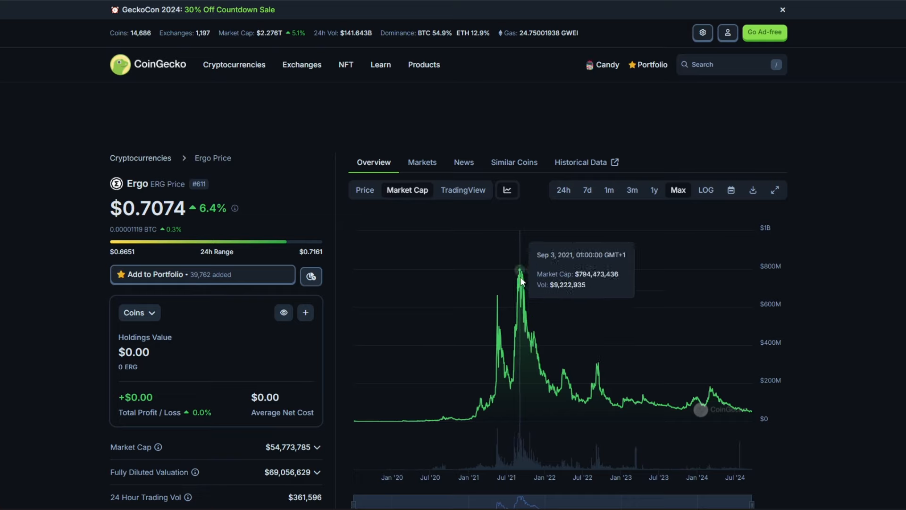
pyautogui.moveTo(536, 283)
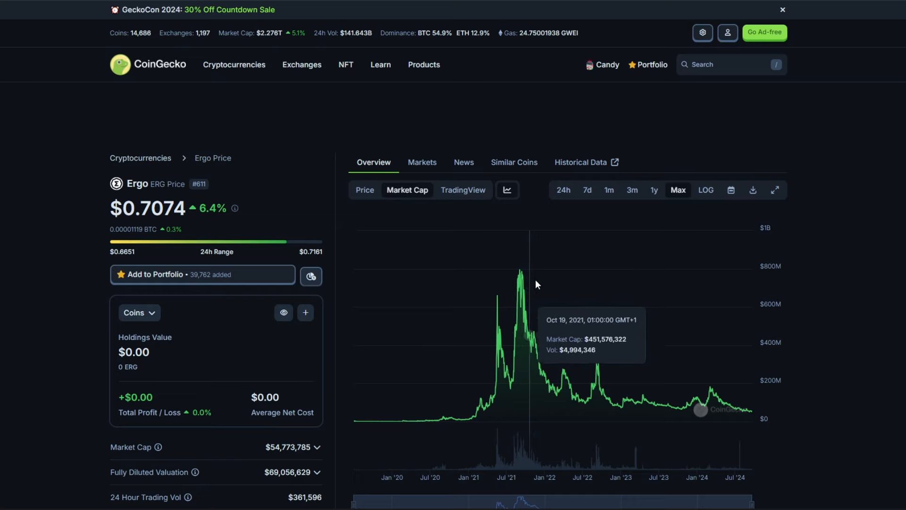
pyautogui.moveTo(606, 288)
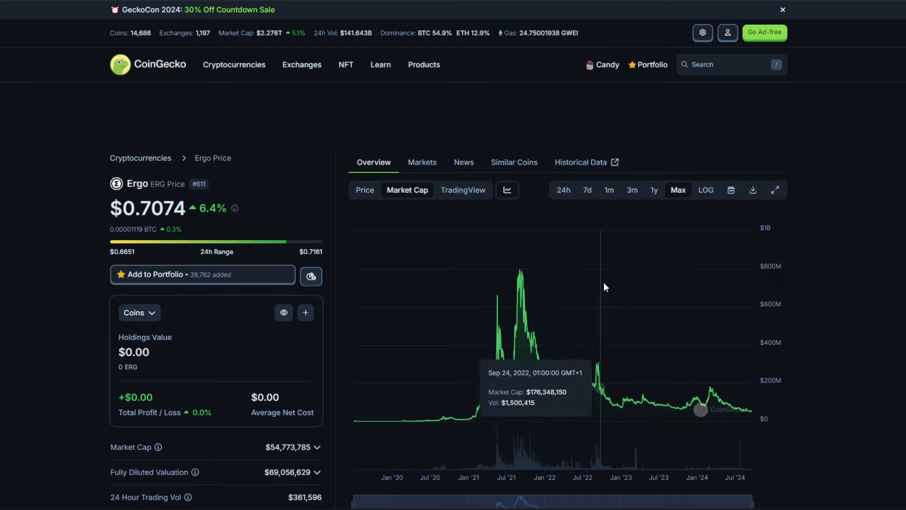
pyautogui.moveTo(645, 288)
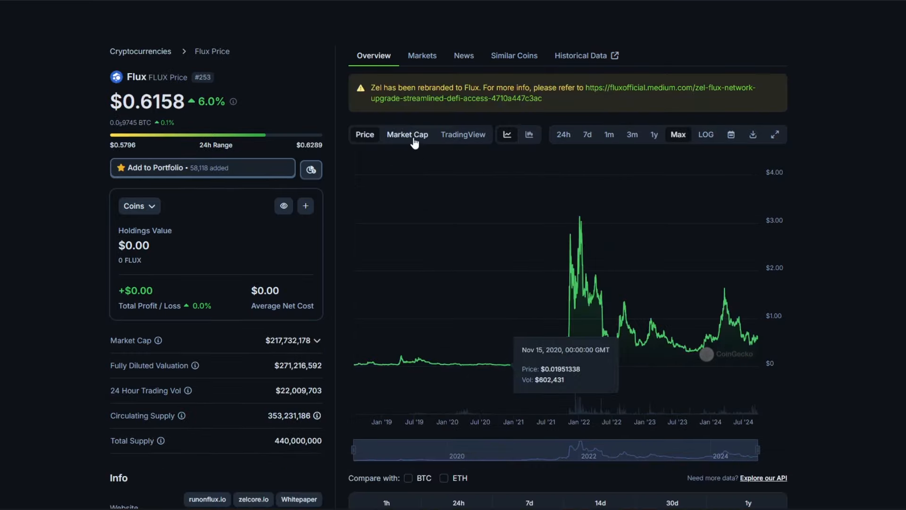
# - Switch the Flux chart from price to the Market Cap view
pyautogui.click(407, 134)
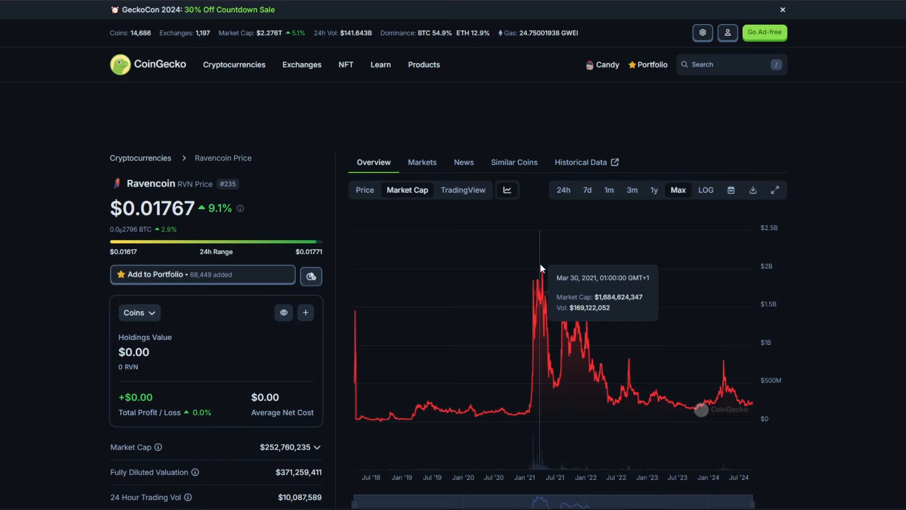
pyautogui.moveTo(543, 272)
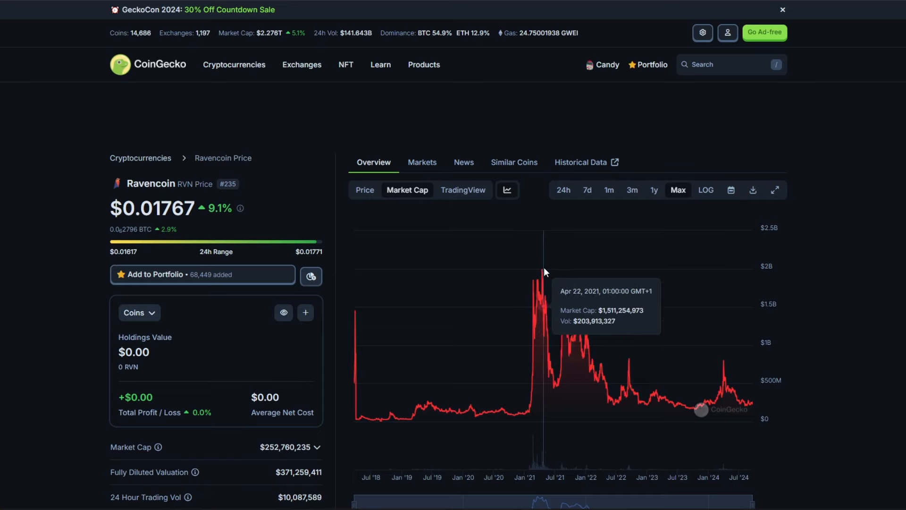
pyautogui.moveTo(542, 272)
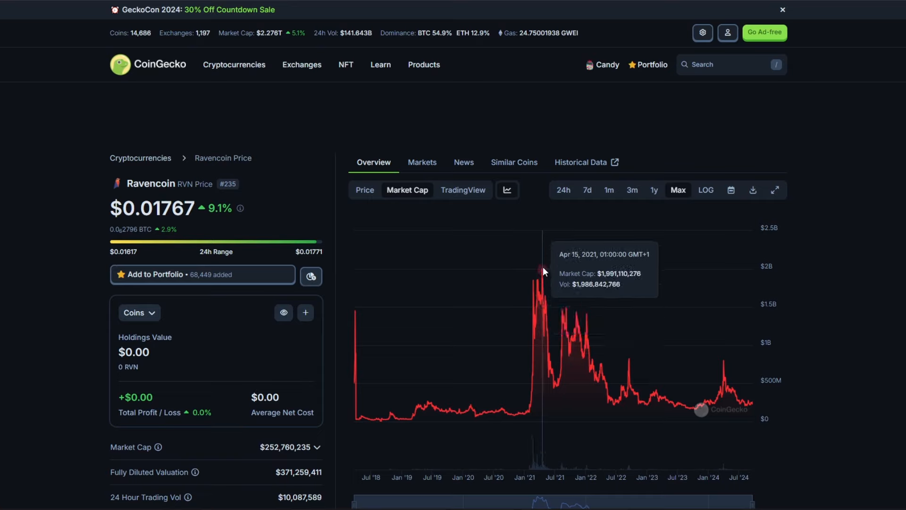
pyautogui.moveTo(543, 272)
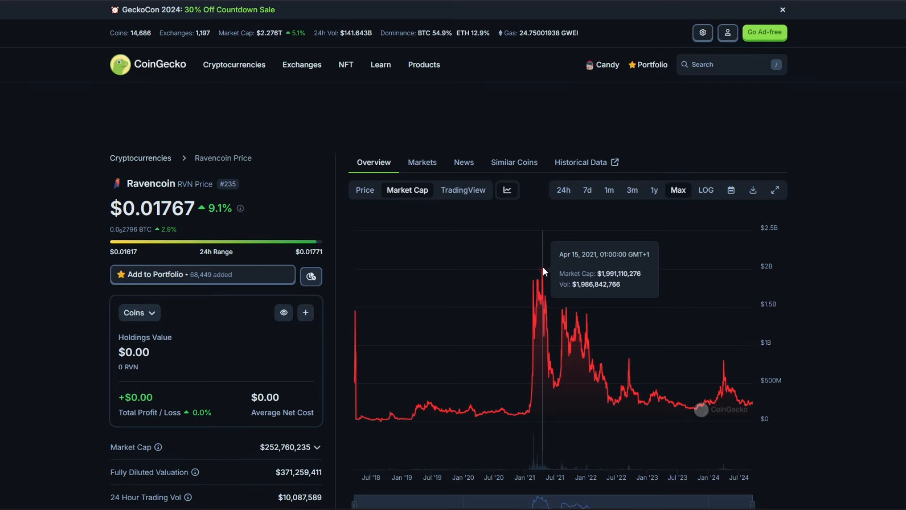
pyautogui.moveTo(548, 274)
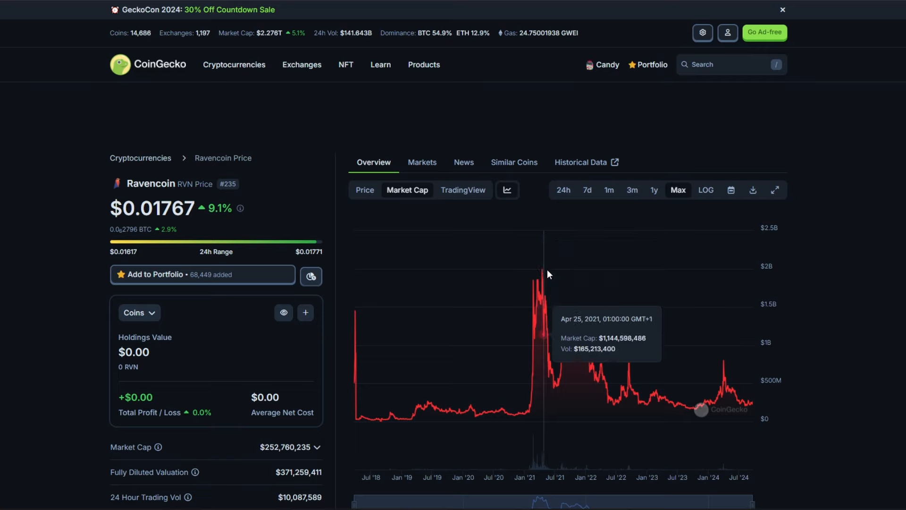
pyautogui.moveTo(543, 278)
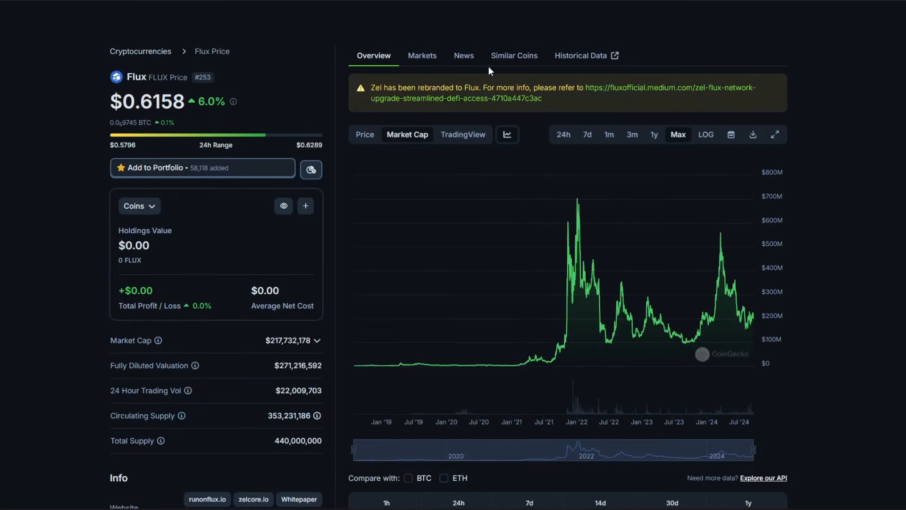
pyautogui.moveTo(578, 196)
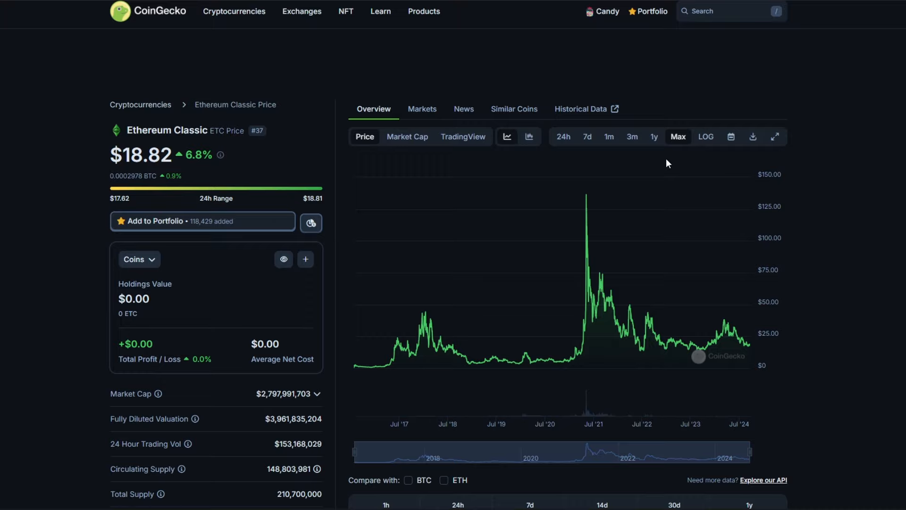
# - Switch Ethereum Classic's chart to Market Cap, peaking near $17B in mid-2021
pyautogui.click(407, 137)
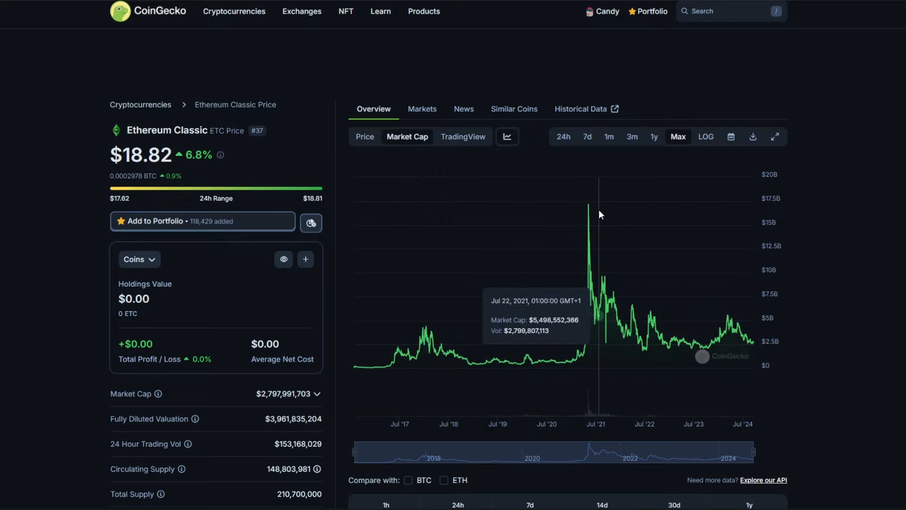
pyautogui.moveTo(590, 206)
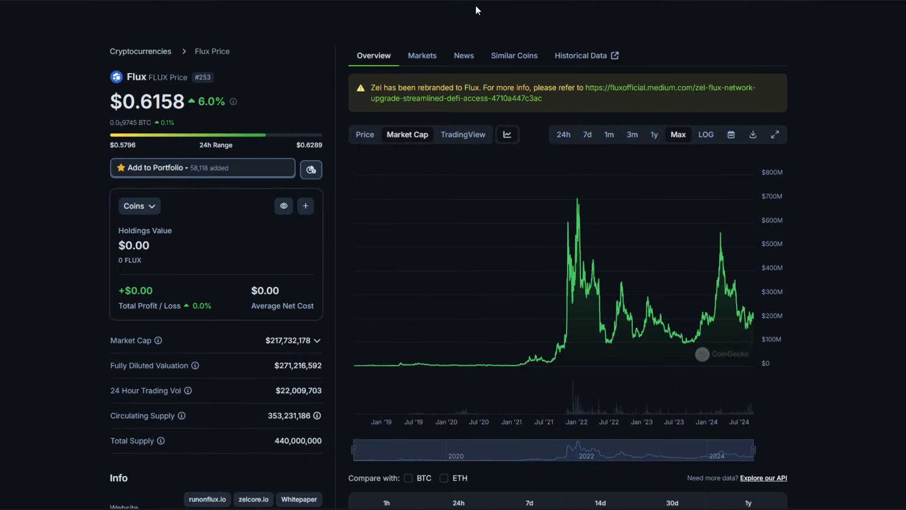
pyautogui.moveTo(543, 28)
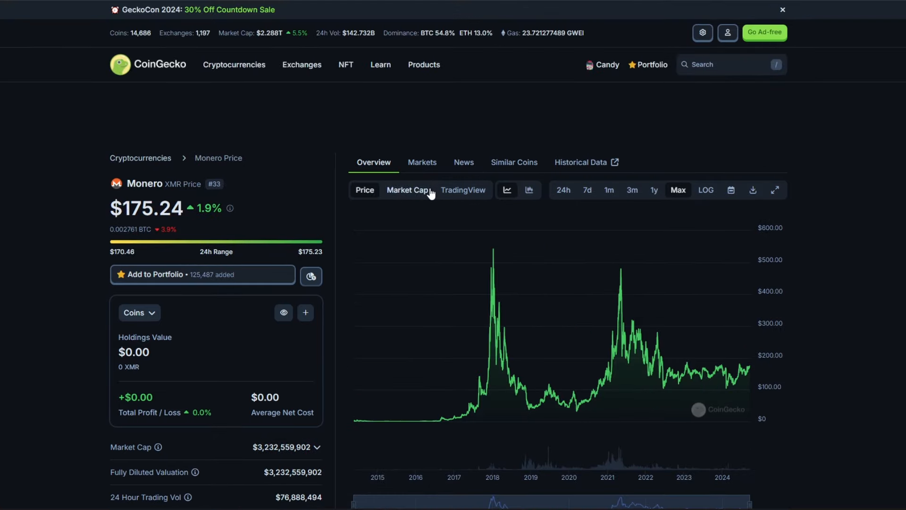
# - Check Monero's TradingView and Market Cap charts, then return to its Price chart
pyautogui.click(463, 190)
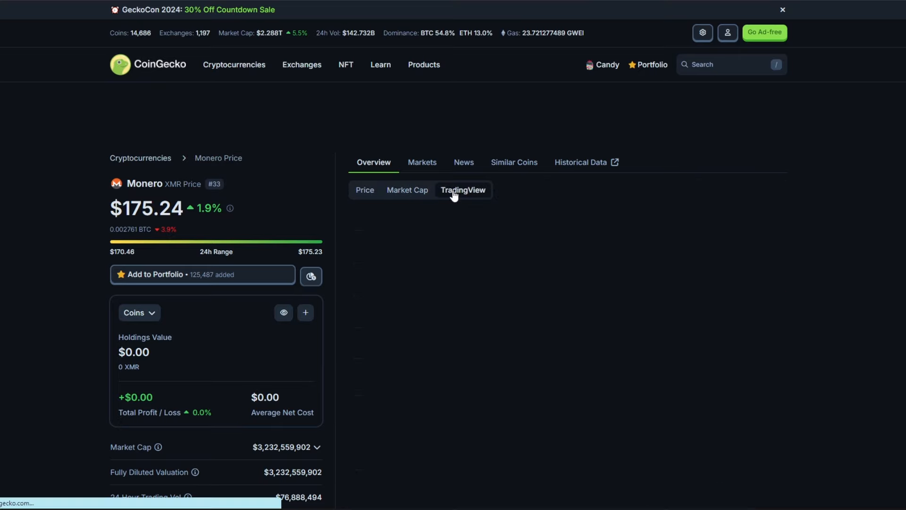
pyautogui.click(463, 190)
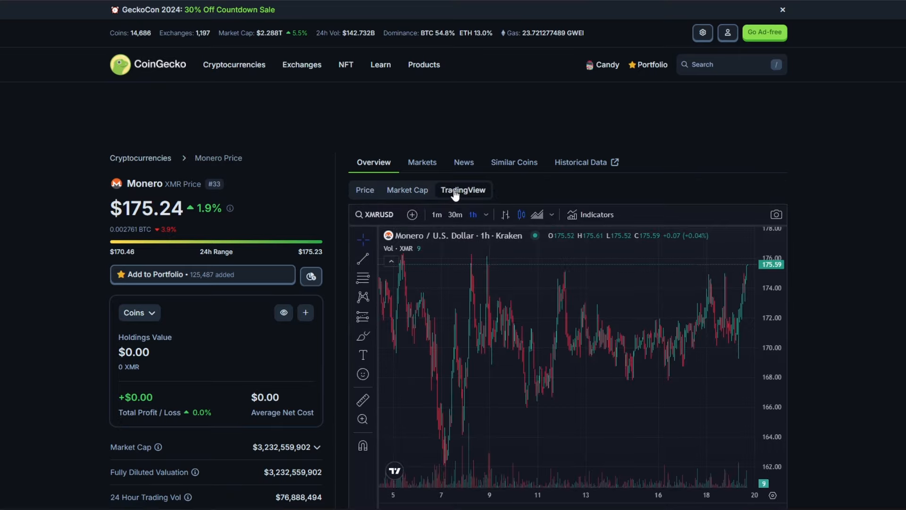
pyautogui.click(406, 190)
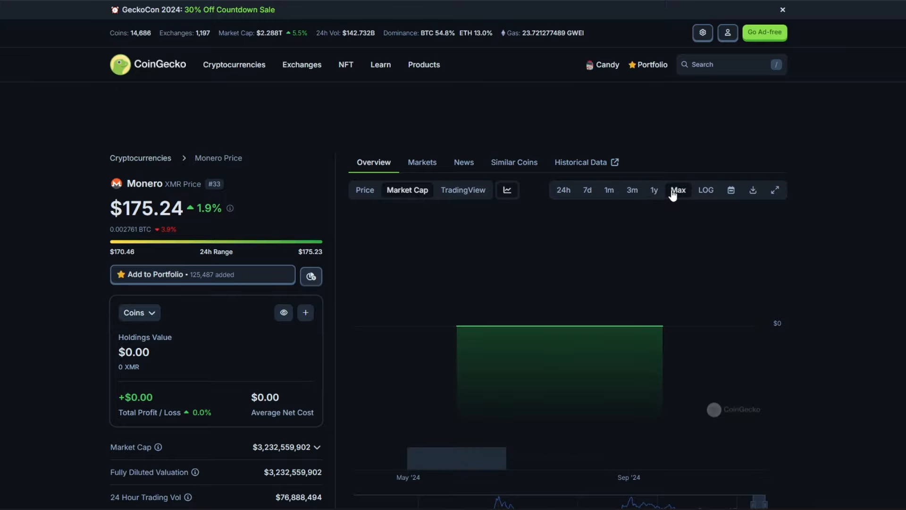
pyautogui.click(365, 190)
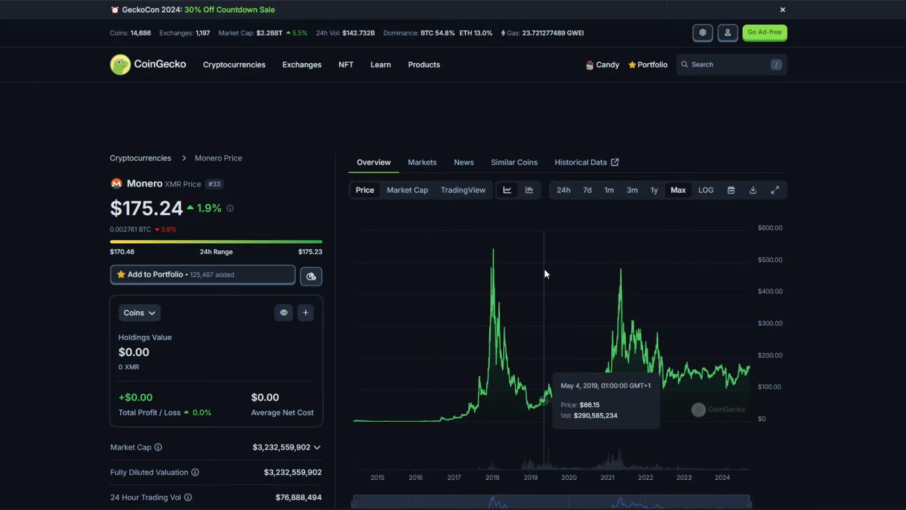
pyautogui.moveTo(517, 293)
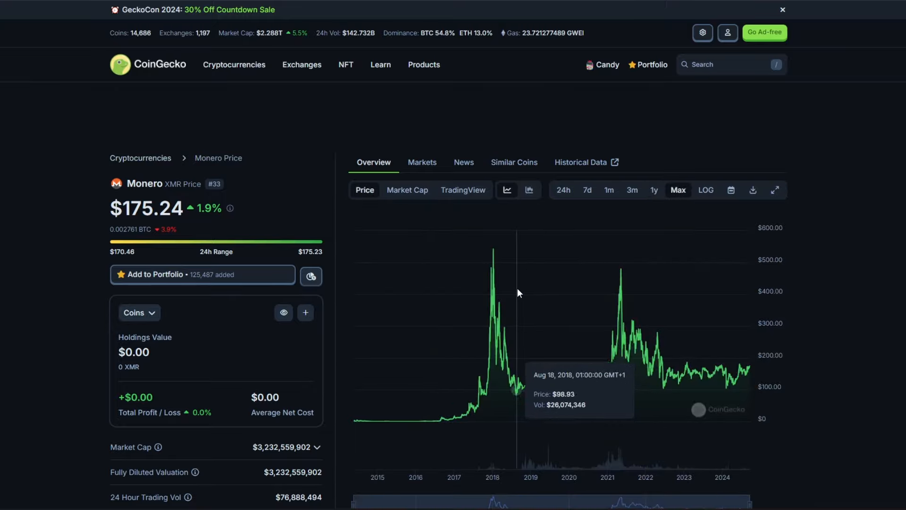
pyautogui.moveTo(494, 288)
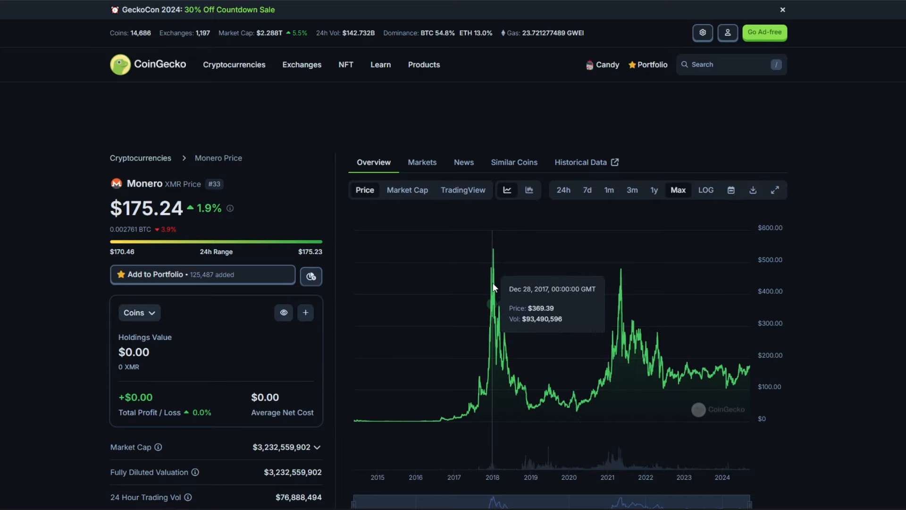
pyautogui.moveTo(492, 288)
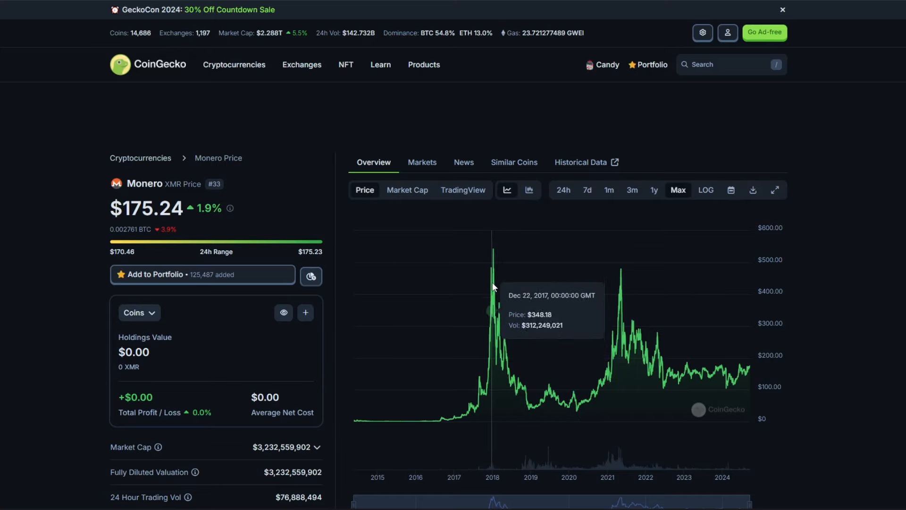
pyautogui.moveTo(497, 287)
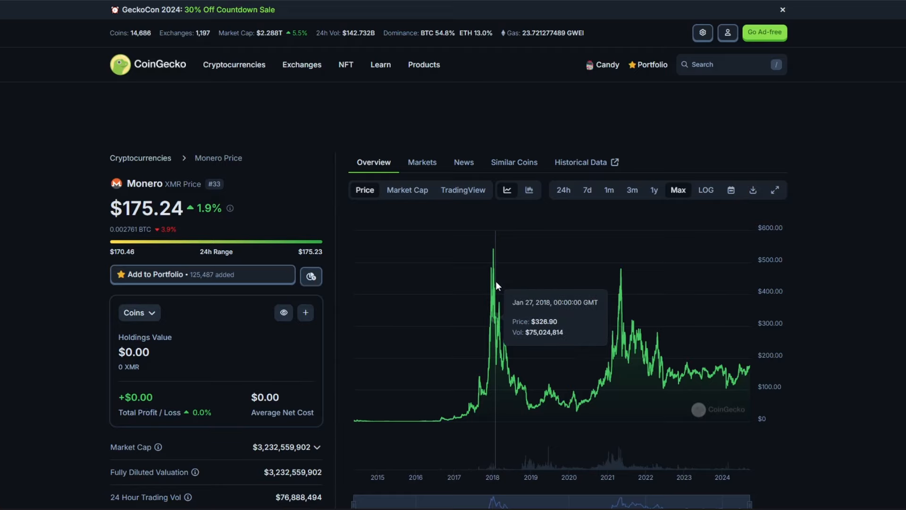
pyautogui.moveTo(496, 282)
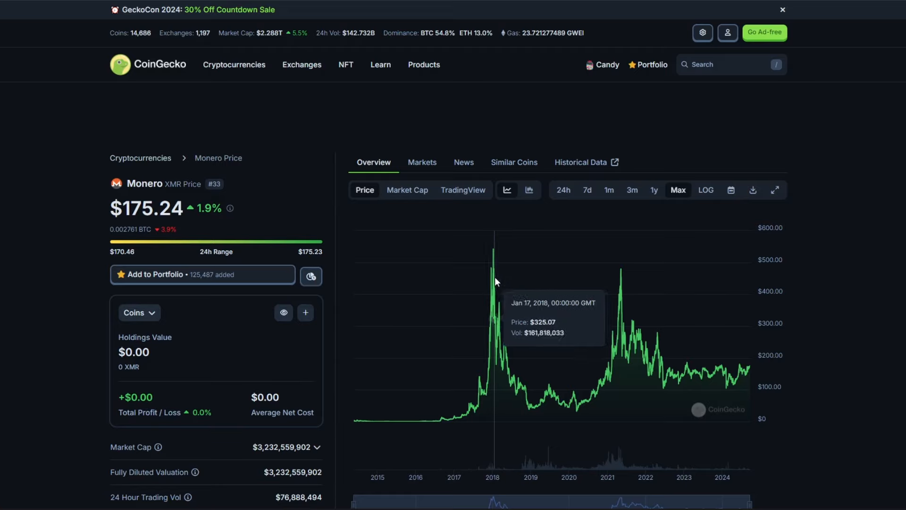
pyautogui.moveTo(589, 258)
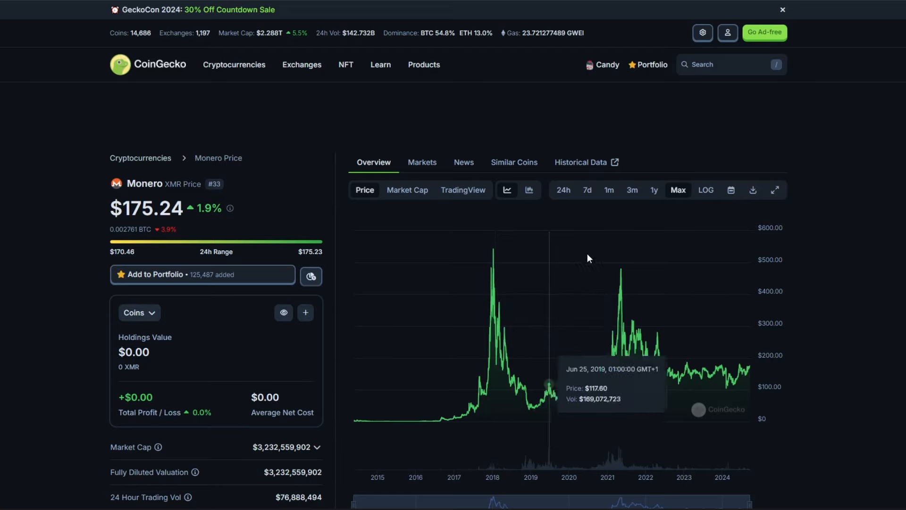
pyautogui.moveTo(623, 270)
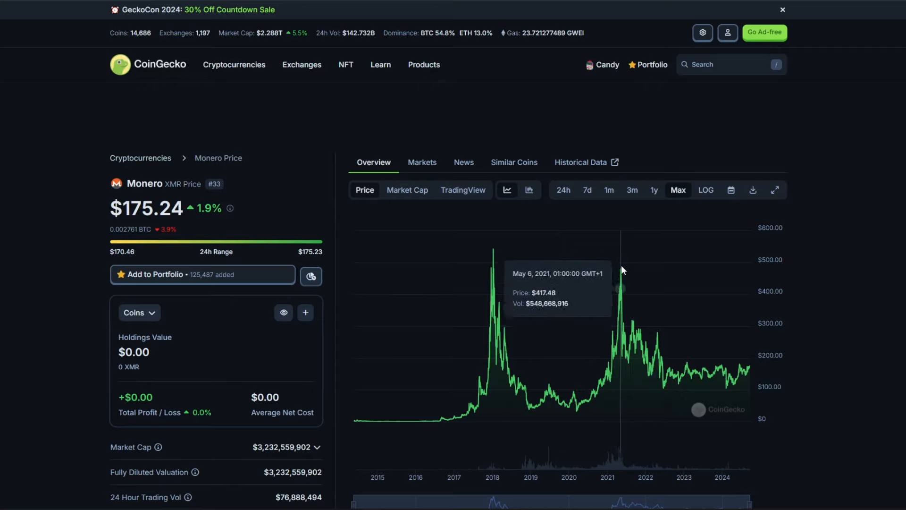
pyautogui.moveTo(608, 262)
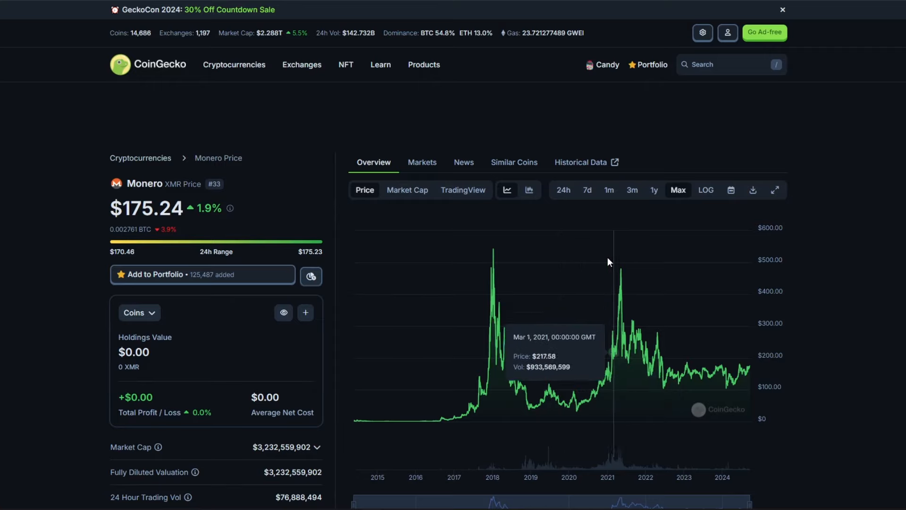
pyautogui.moveTo(496, 253)
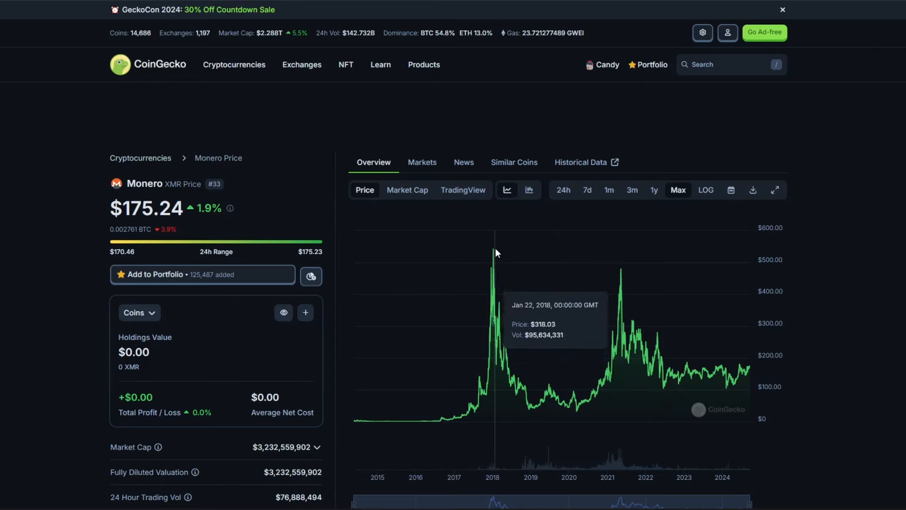
pyautogui.moveTo(495, 253)
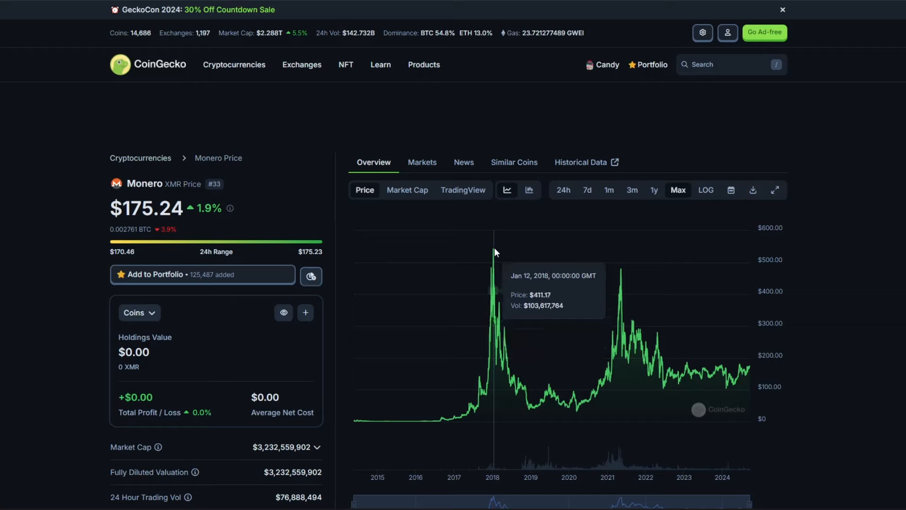
pyautogui.moveTo(623, 275)
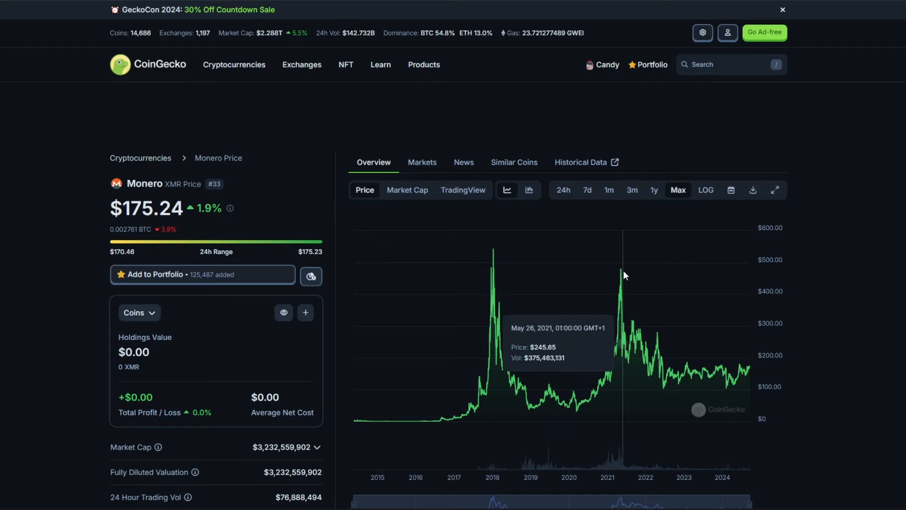
pyautogui.moveTo(640, 282)
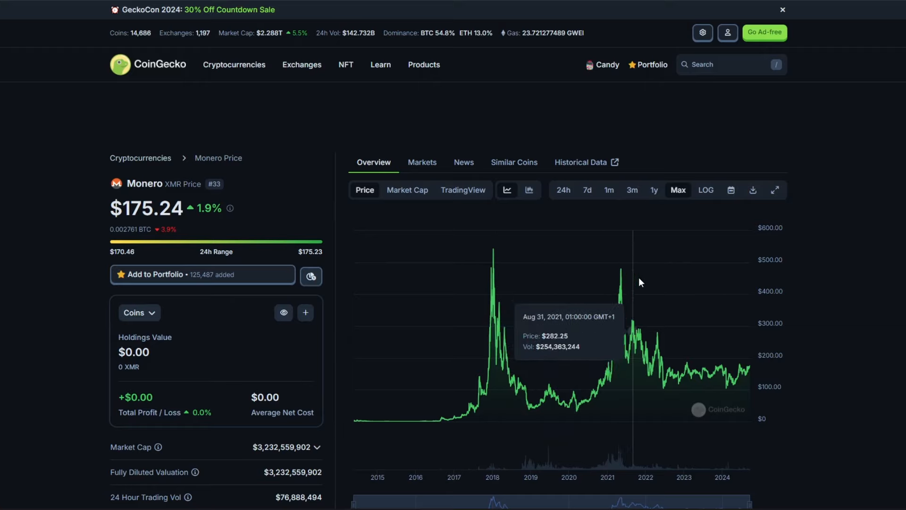
pyautogui.moveTo(742, 294)
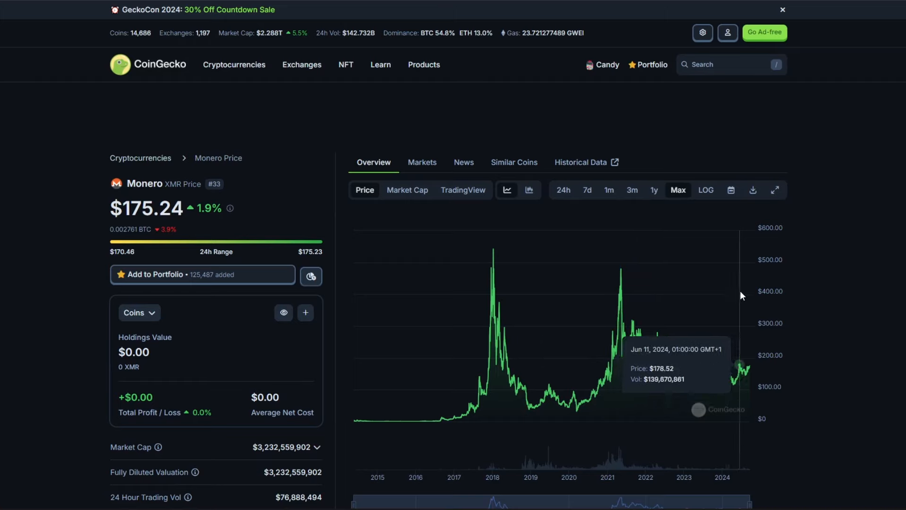
pyautogui.moveTo(742, 294)
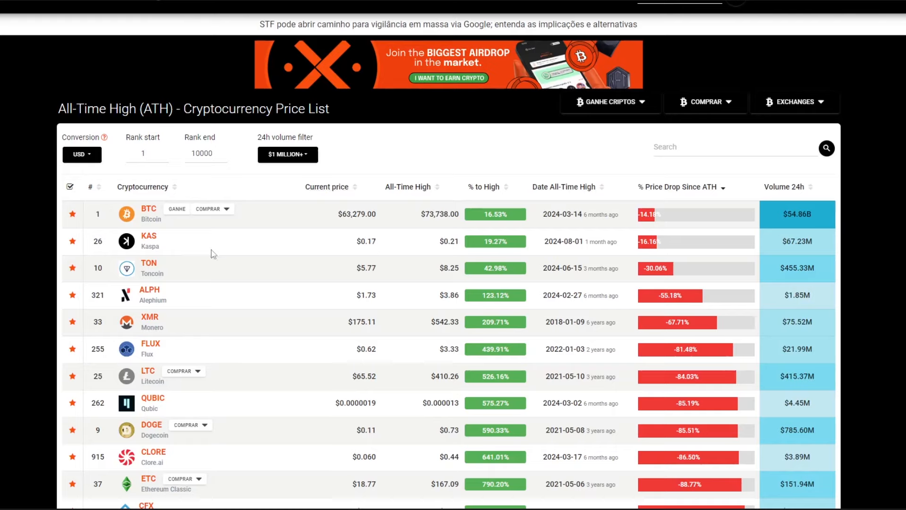
pyautogui.moveTo(334, 276)
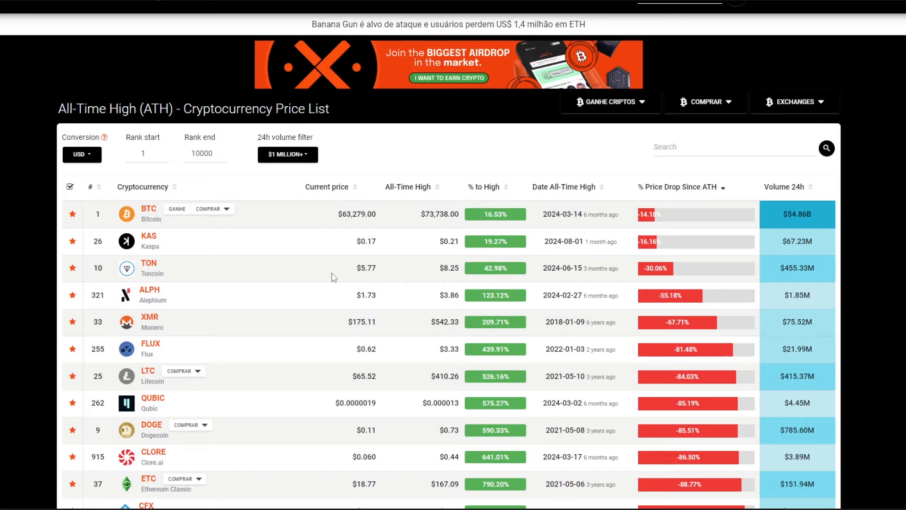
pyautogui.moveTo(332, 277)
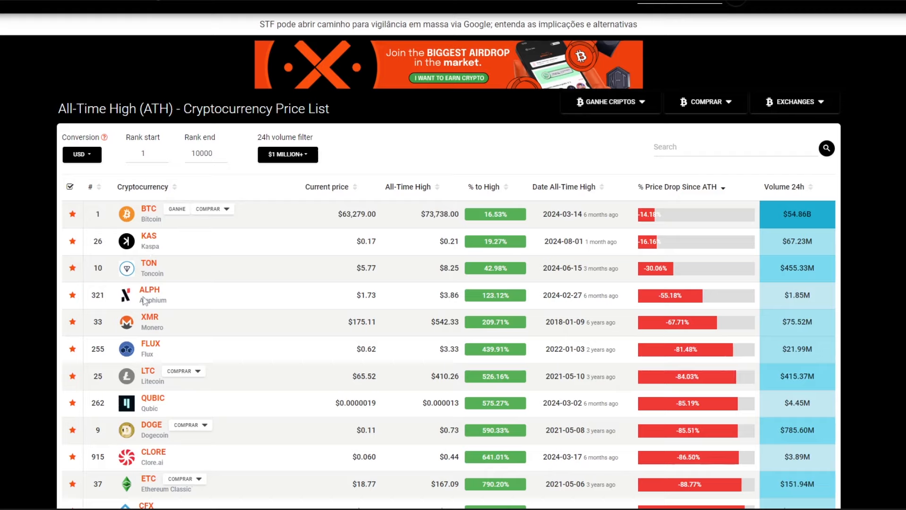
pyautogui.moveTo(663, 318)
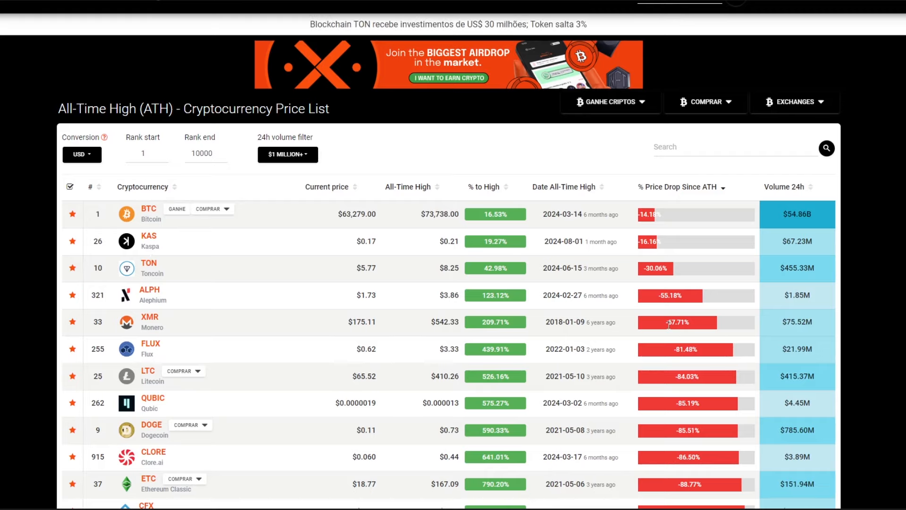
pyautogui.moveTo(495, 322)
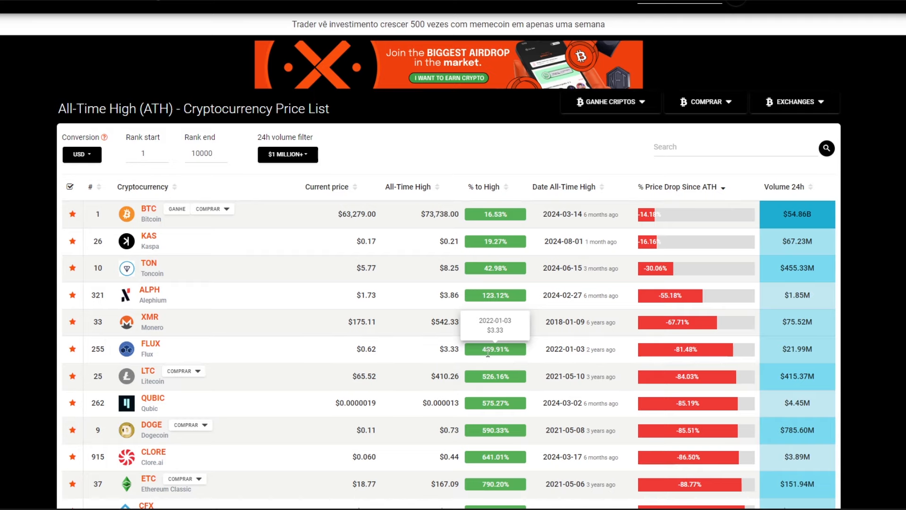
# - Scroll down the ATH list sorted by % price drop since all-time high
pyautogui.scroll(-3)
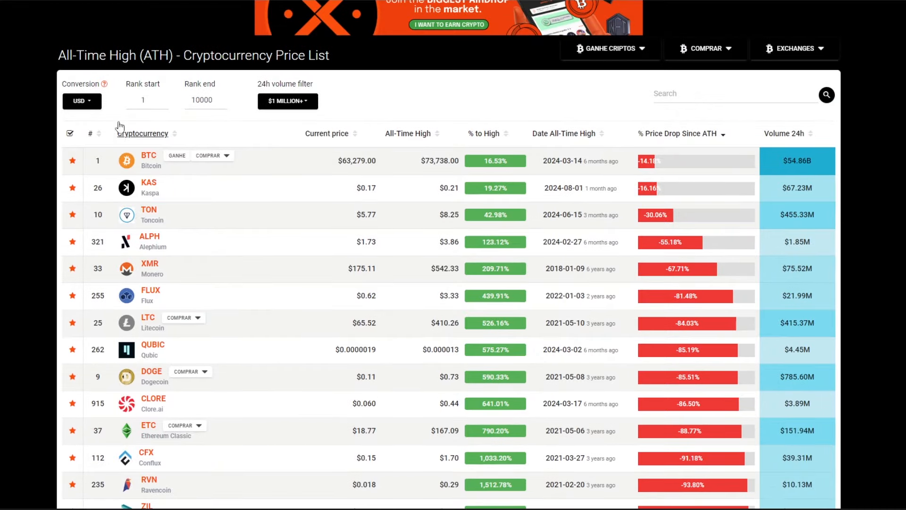
# - Search the ATH price list for 'ergo'
pyautogui.click(734, 93)
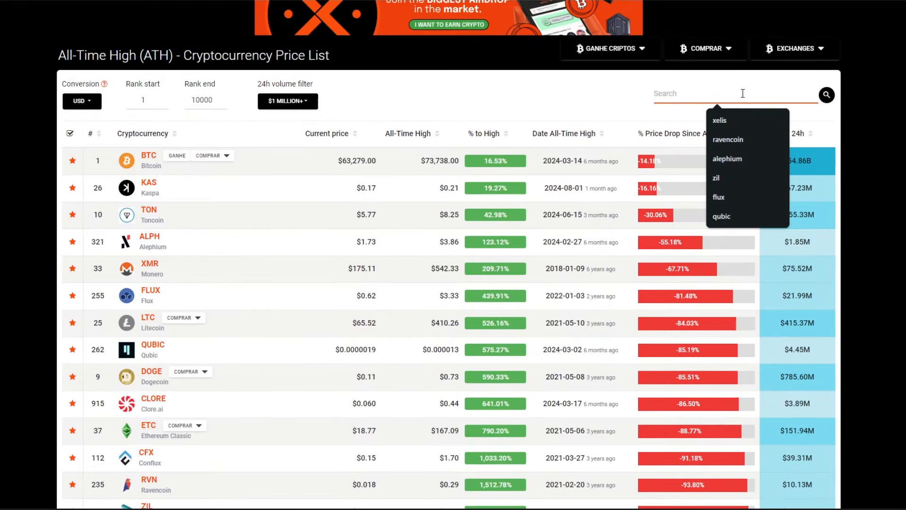
pyautogui.write('ergo')
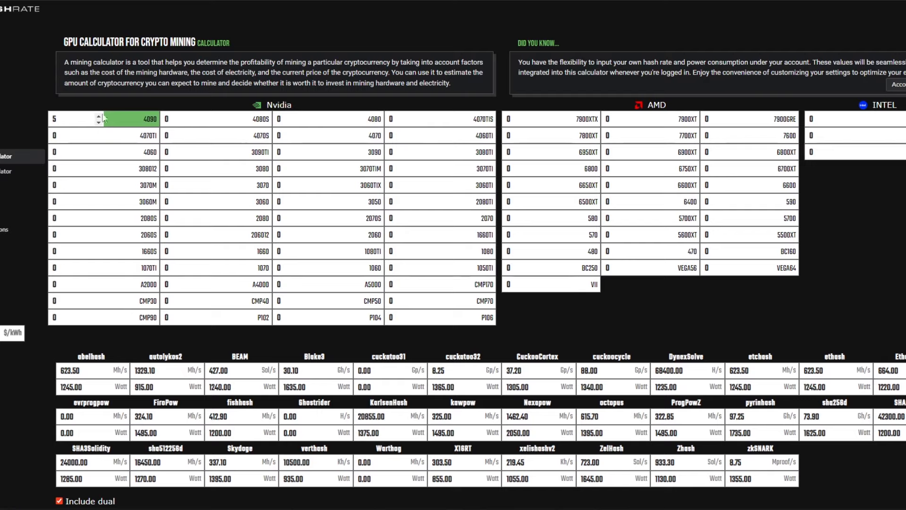
pyautogui.moveTo(162, 128)
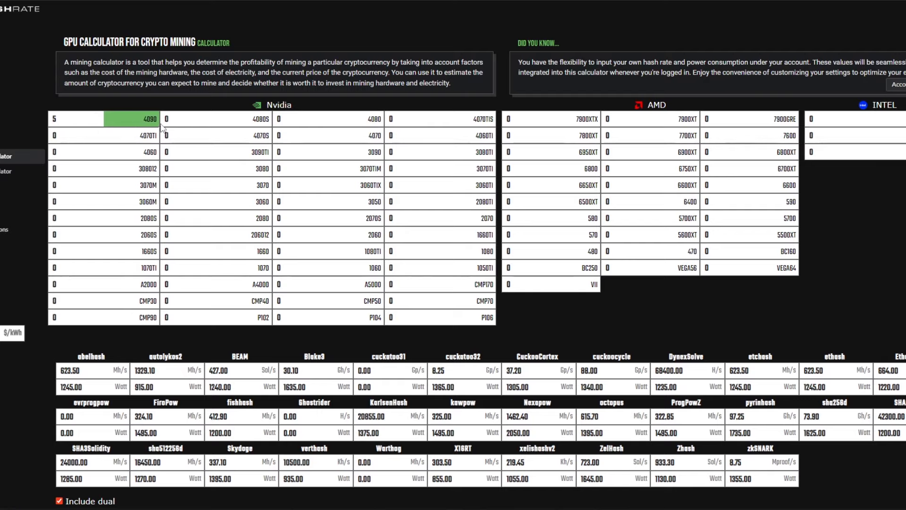
pyautogui.moveTo(163, 129)
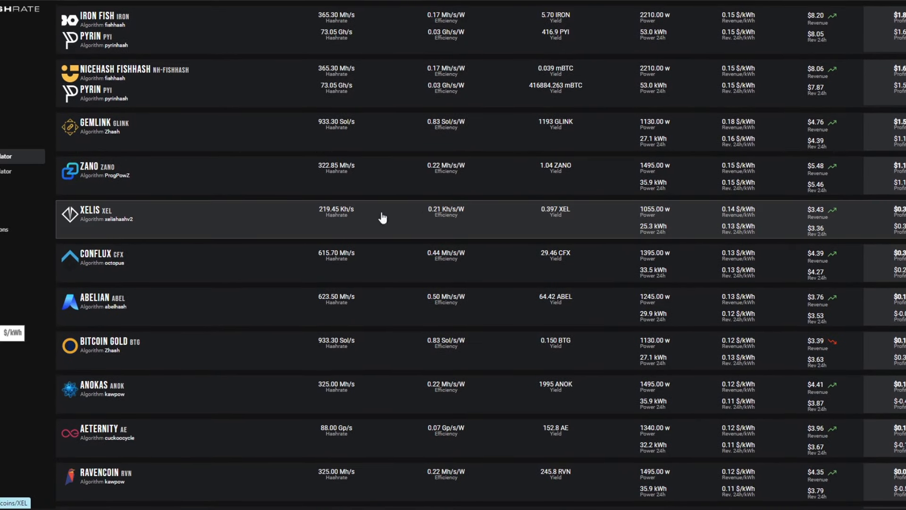
# - Scroll through the profit-ranked results for five RTX 4090s, topped by Aleo and Pyrin
pyautogui.scroll(-3)
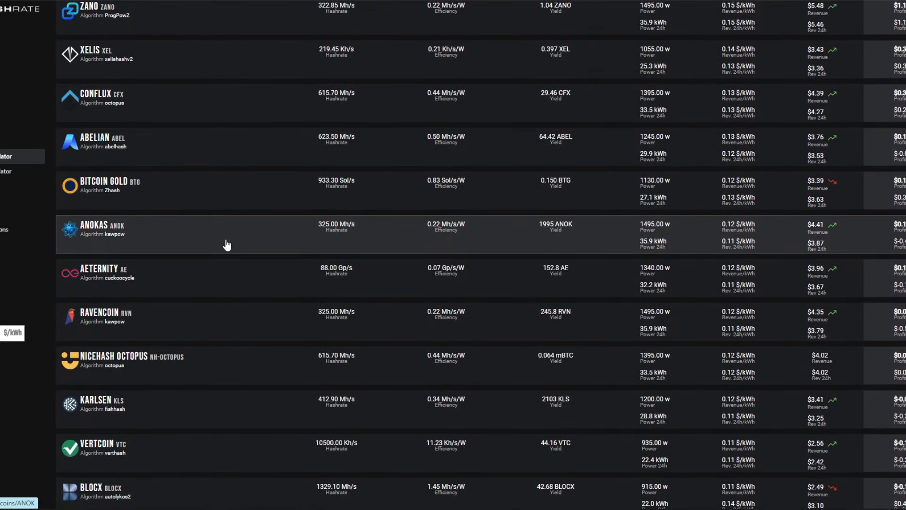
pyautogui.scroll(-3)
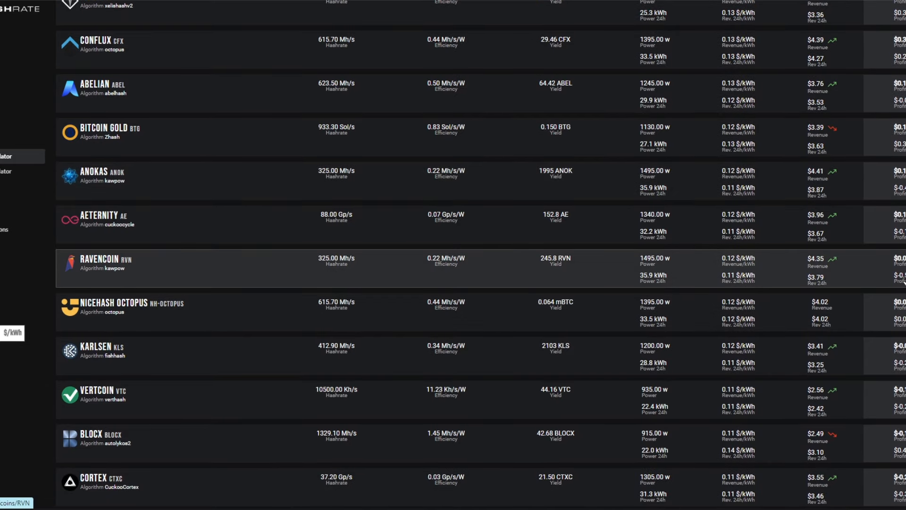
pyautogui.scroll(-3)
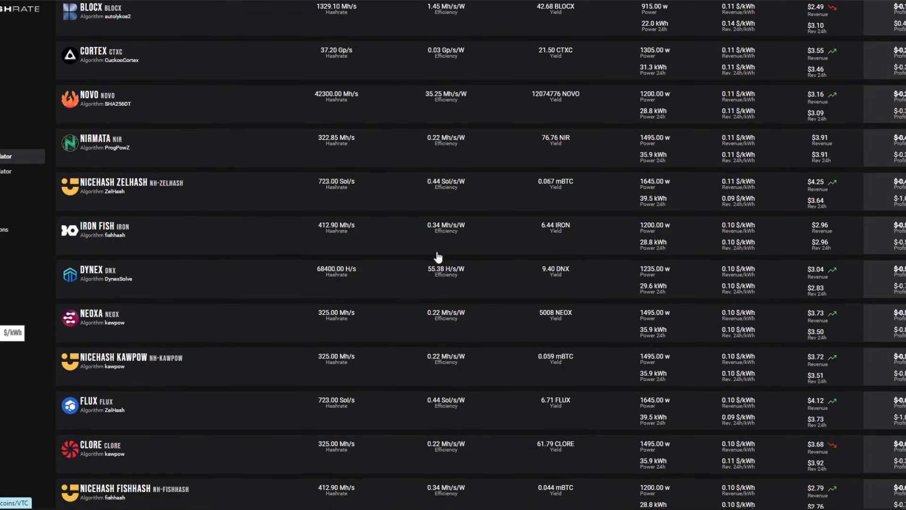
pyautogui.scroll(-3)
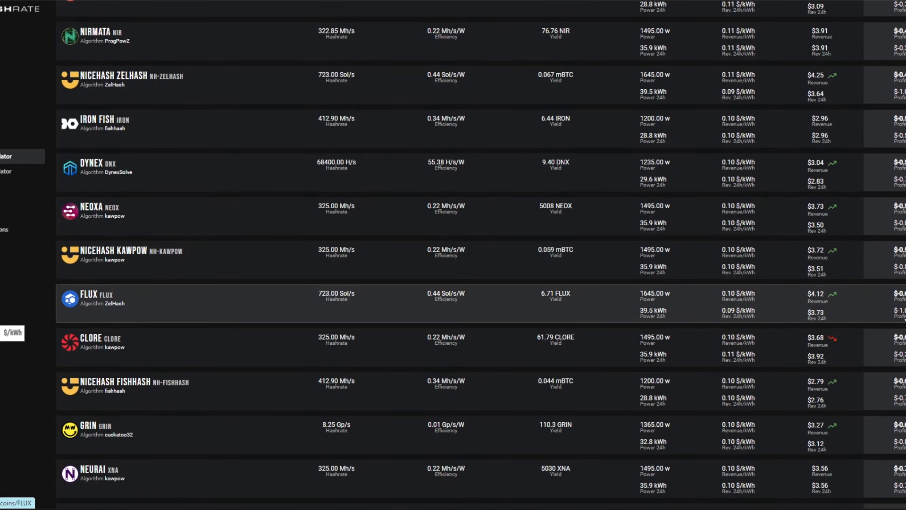
pyautogui.moveTo(628, 293)
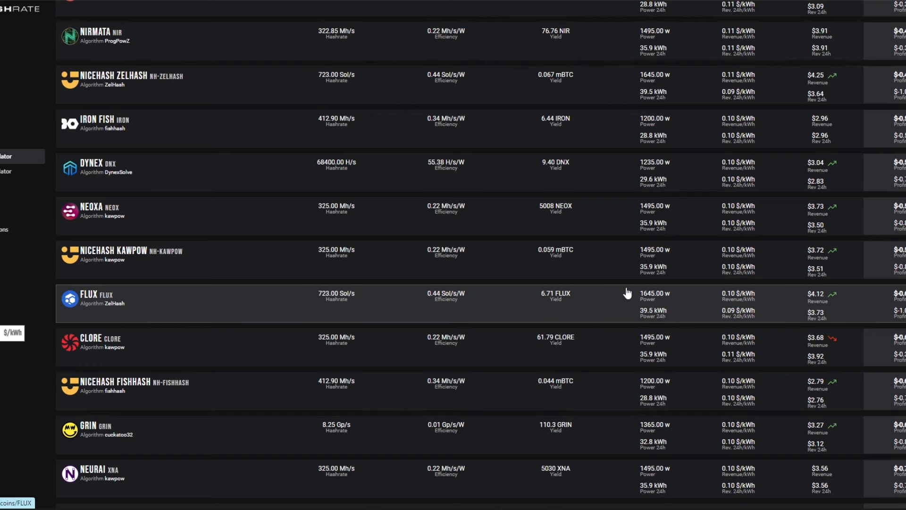
pyautogui.scroll(-3)
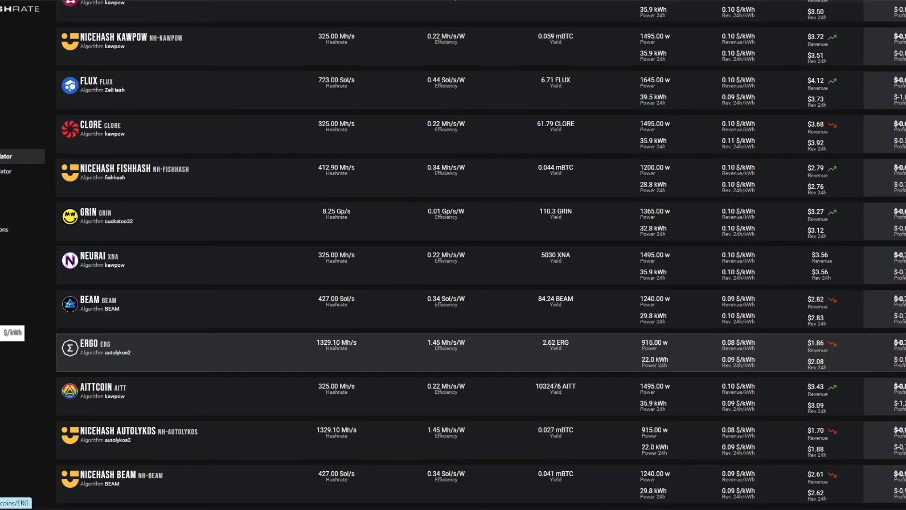
pyautogui.scroll(-3)
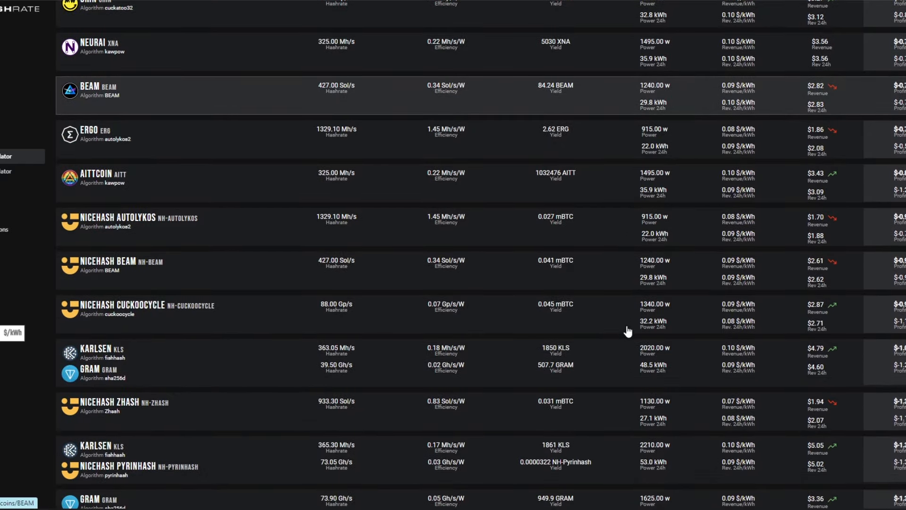
pyautogui.scroll(-3)
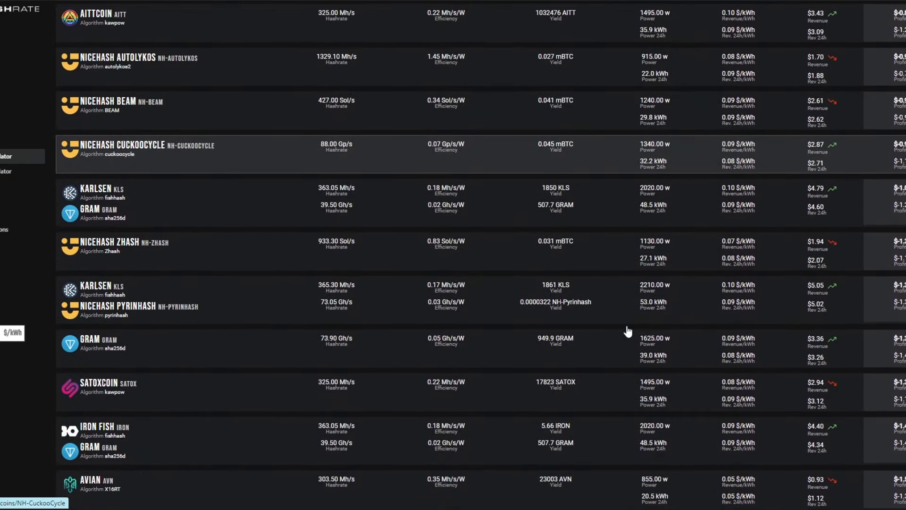
pyautogui.scroll(-3)
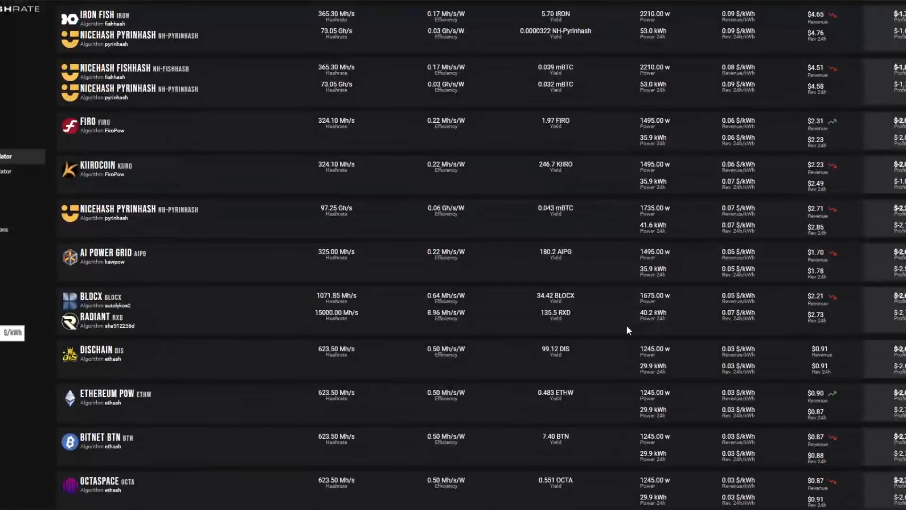
pyautogui.scroll(-3)
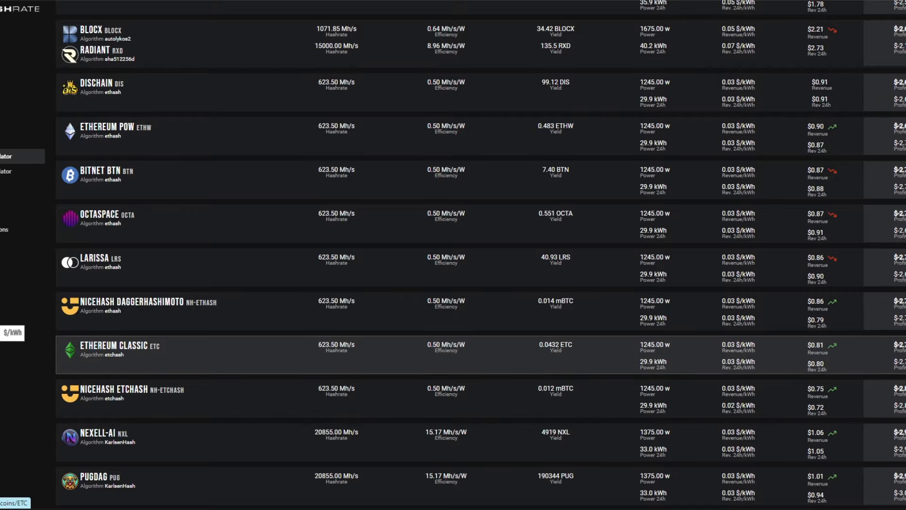
pyautogui.scroll(-3)
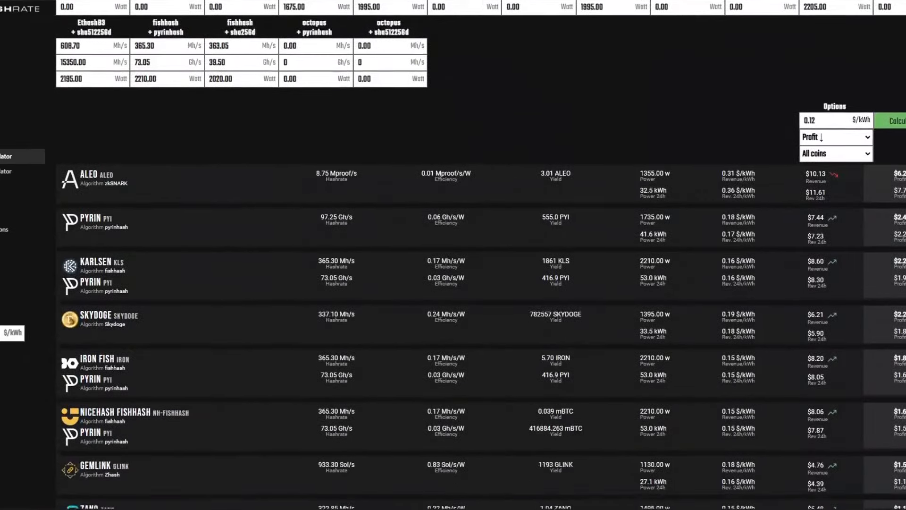
pyautogui.scroll(-3)
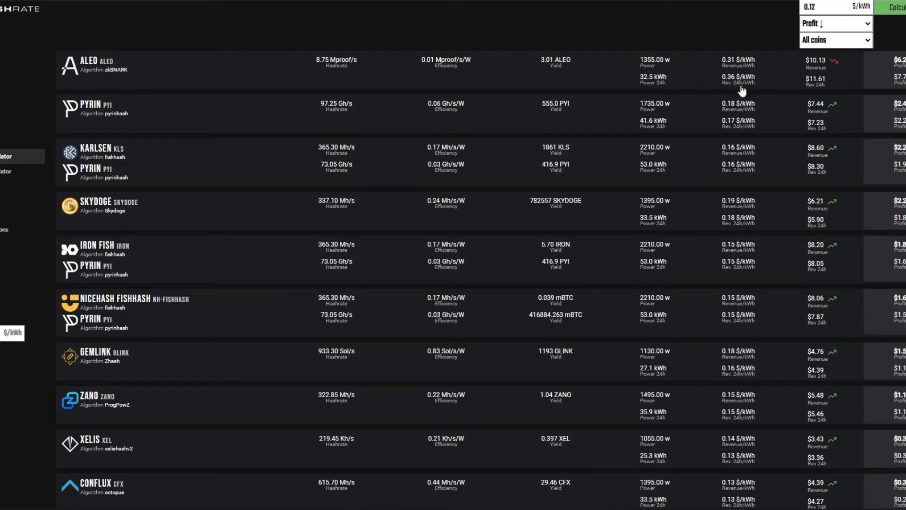
pyautogui.moveTo(518, 49)
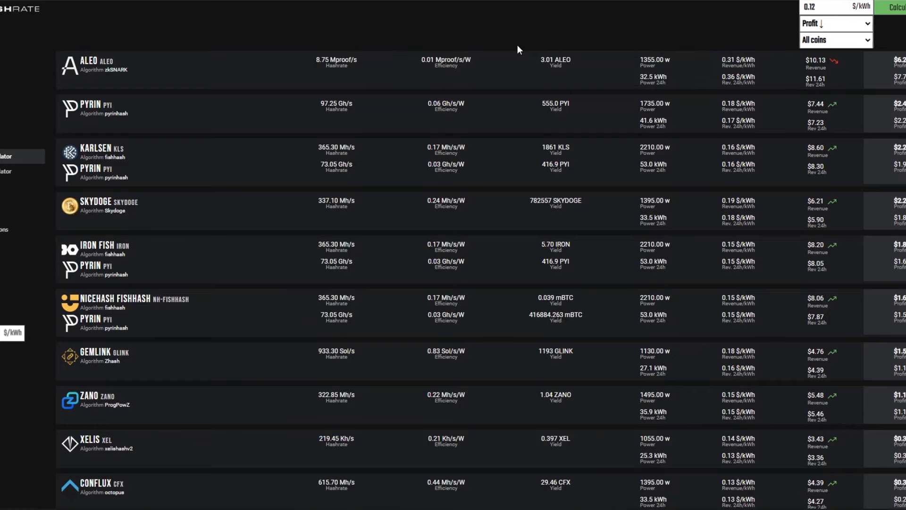
pyautogui.moveTo(544, 41)
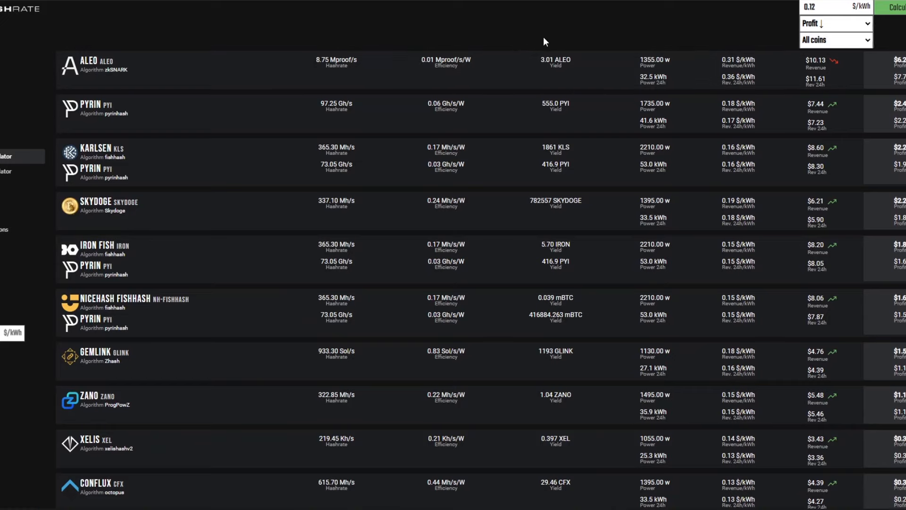
pyautogui.moveTo(552, 37)
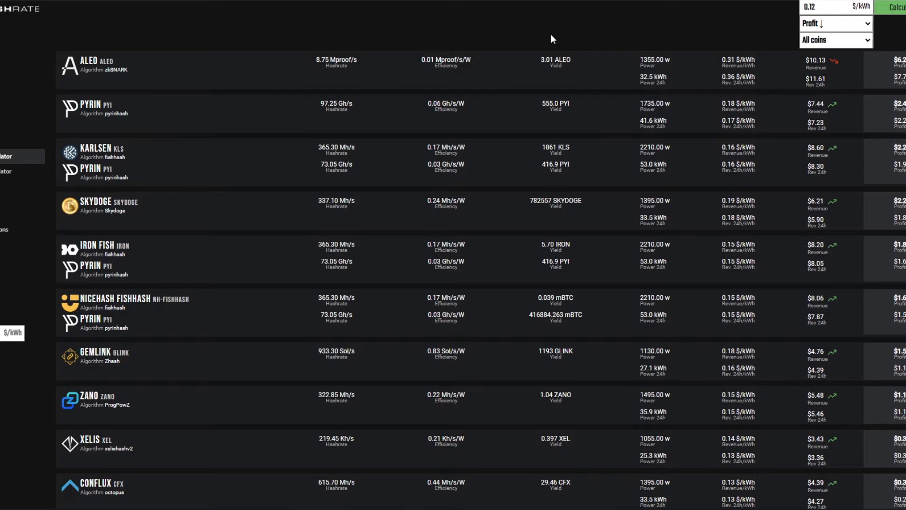
pyautogui.moveTo(600, 18)
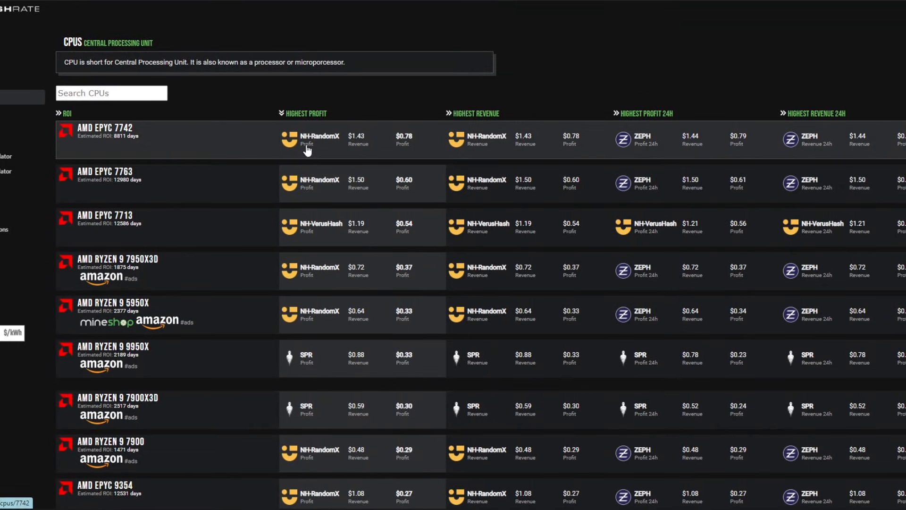
pyautogui.moveTo(343, 145)
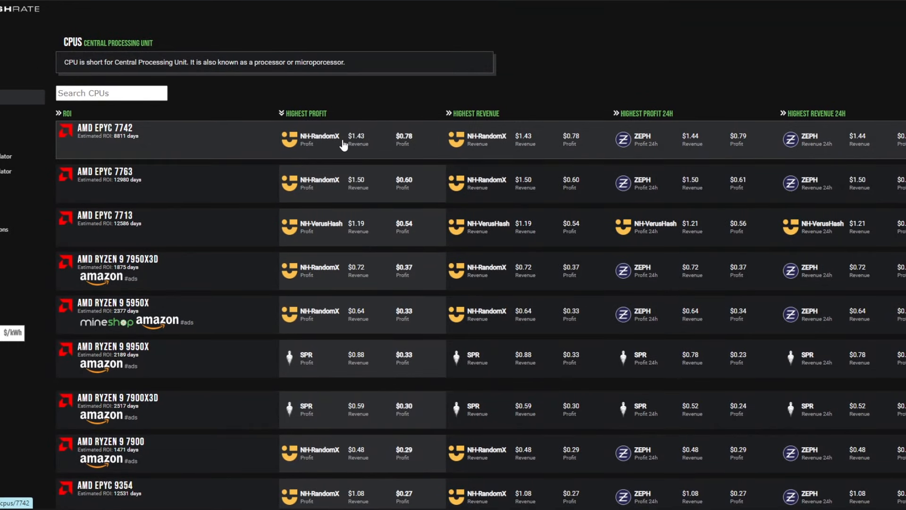
pyautogui.moveTo(392, 144)
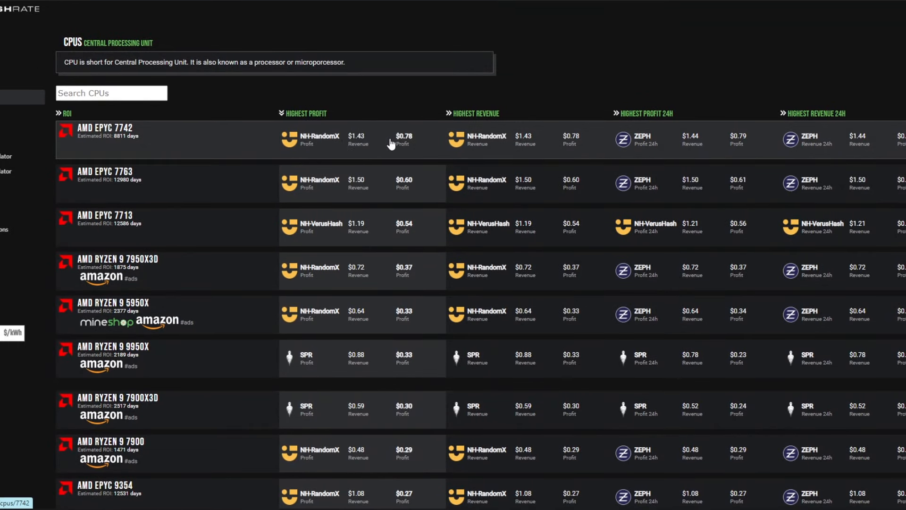
# - Scroll through the CPU profitability table led by the AMD EPYC 7742
pyautogui.scroll(-3)
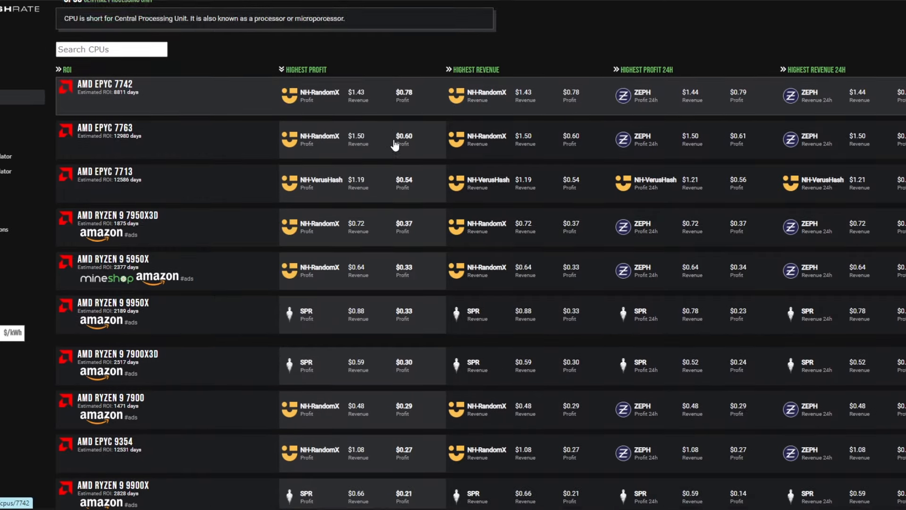
pyautogui.scroll(-3)
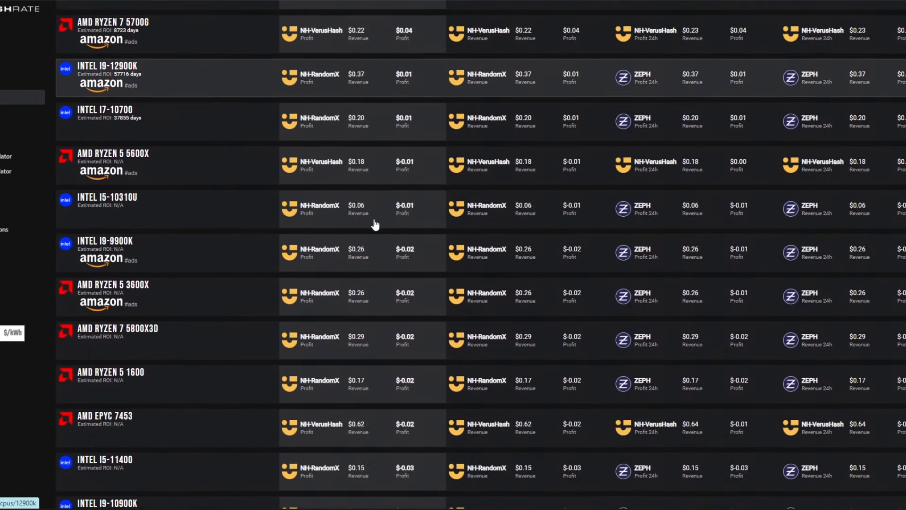
pyautogui.scroll(-3)
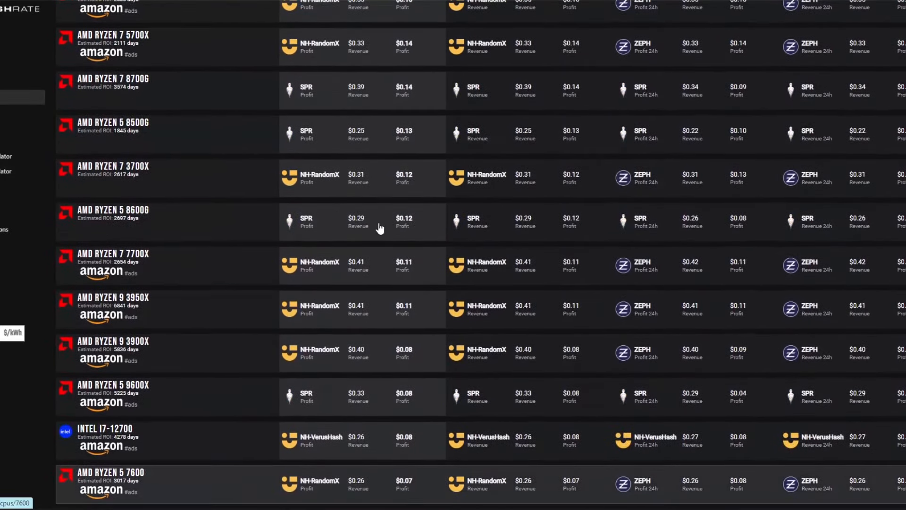